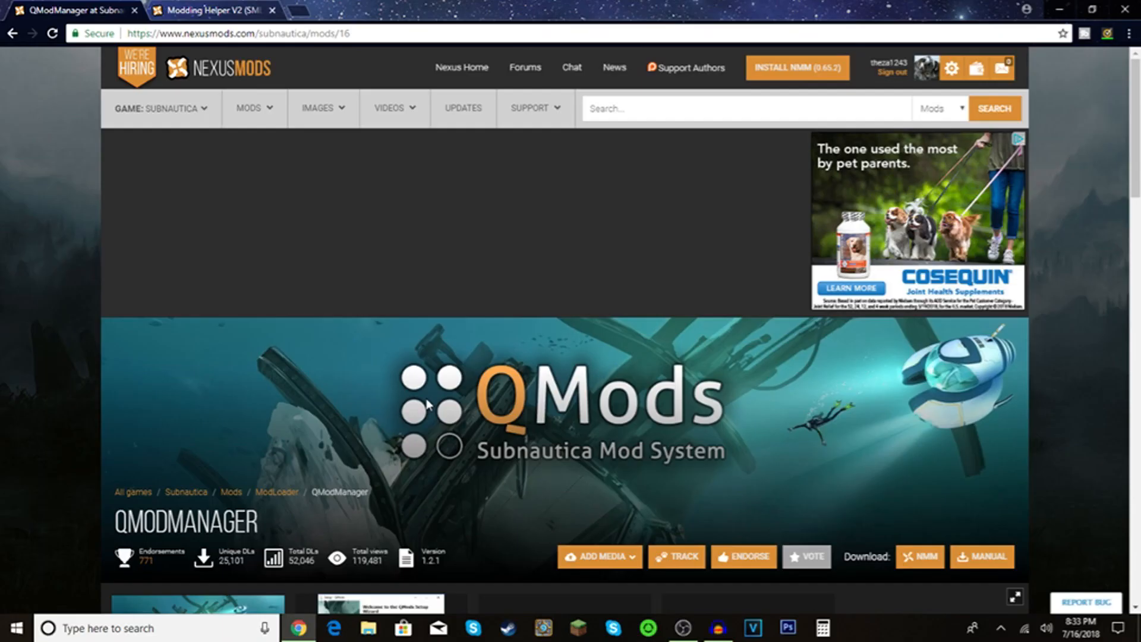
mouse_move(540, 260)
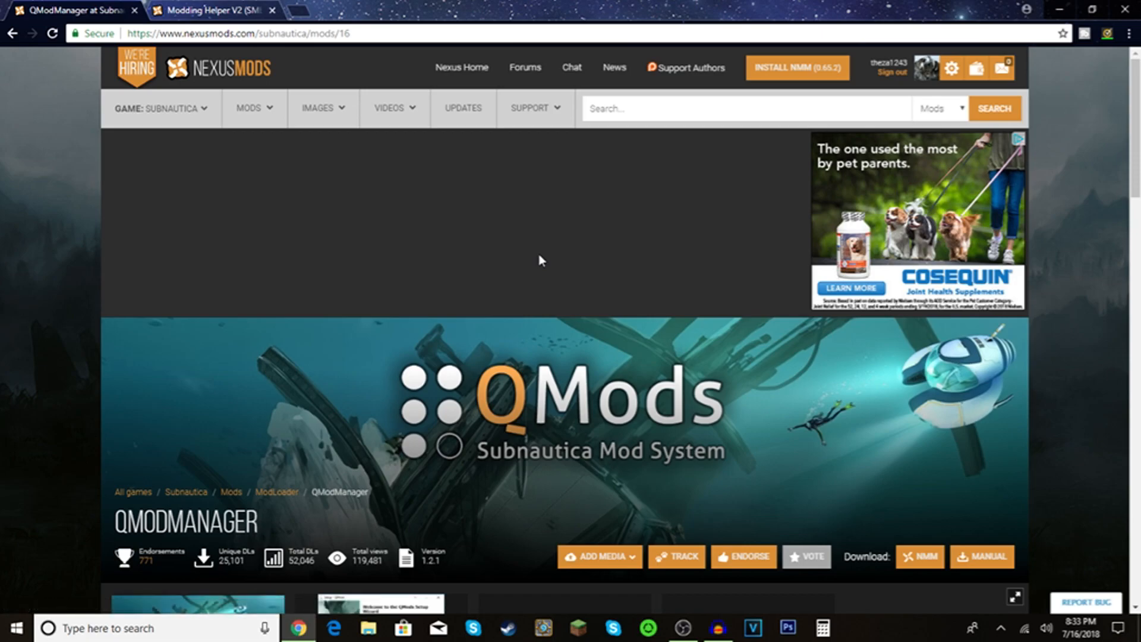
Step: Look over the Modding Helper V2 page, then manually download the QModManager setup installer and dismiss the popup
scroll(down, 3)
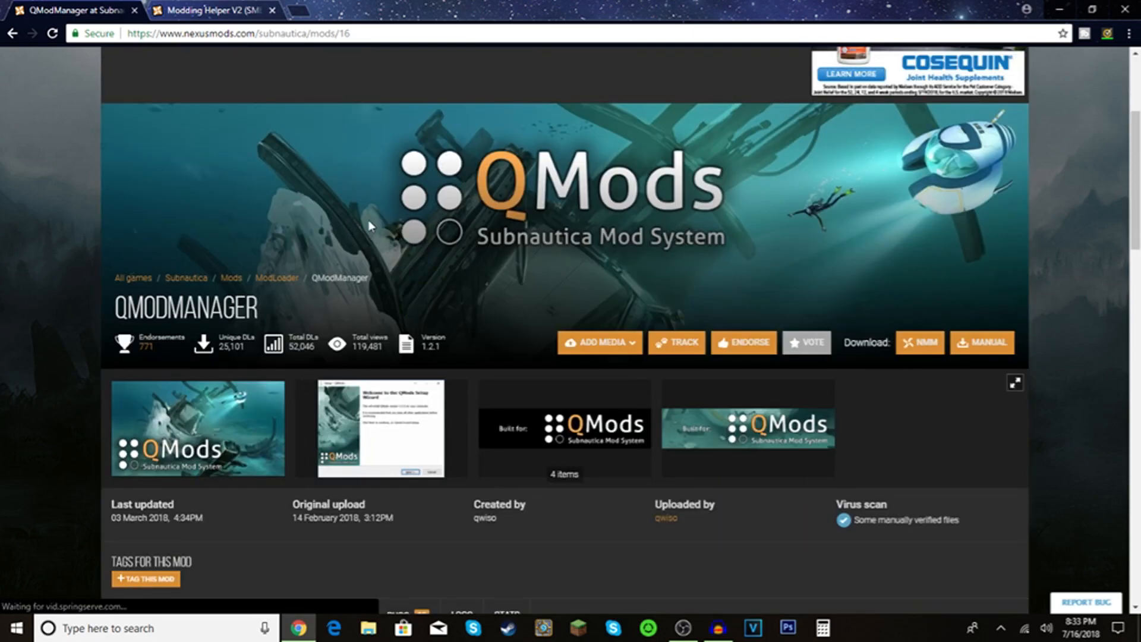
scroll(down, 3)
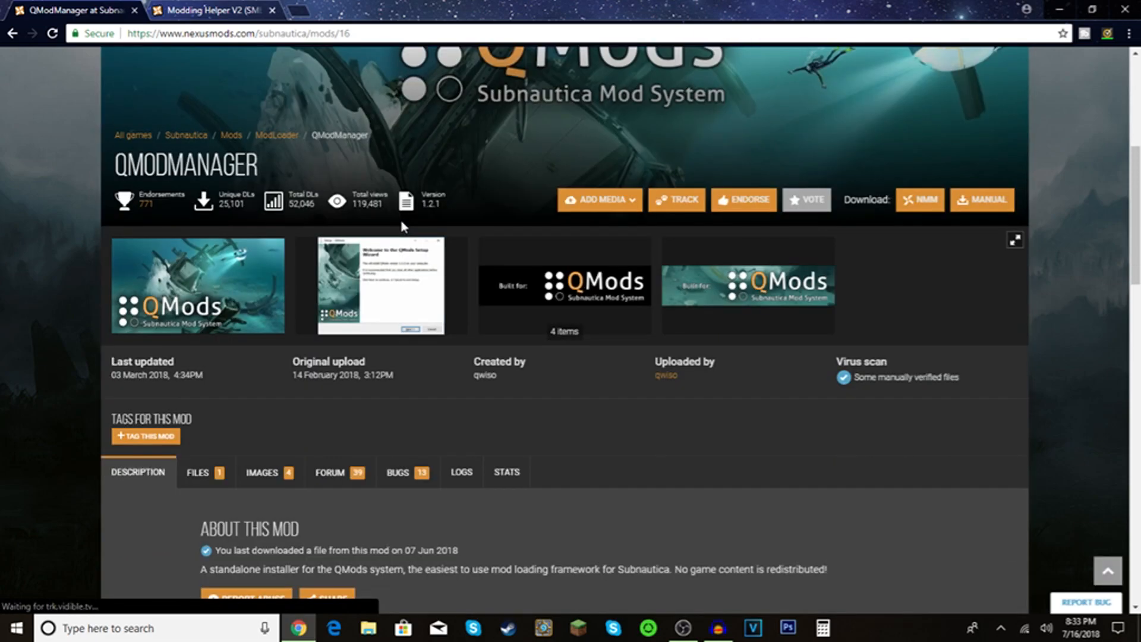
mouse_move(414, 269)
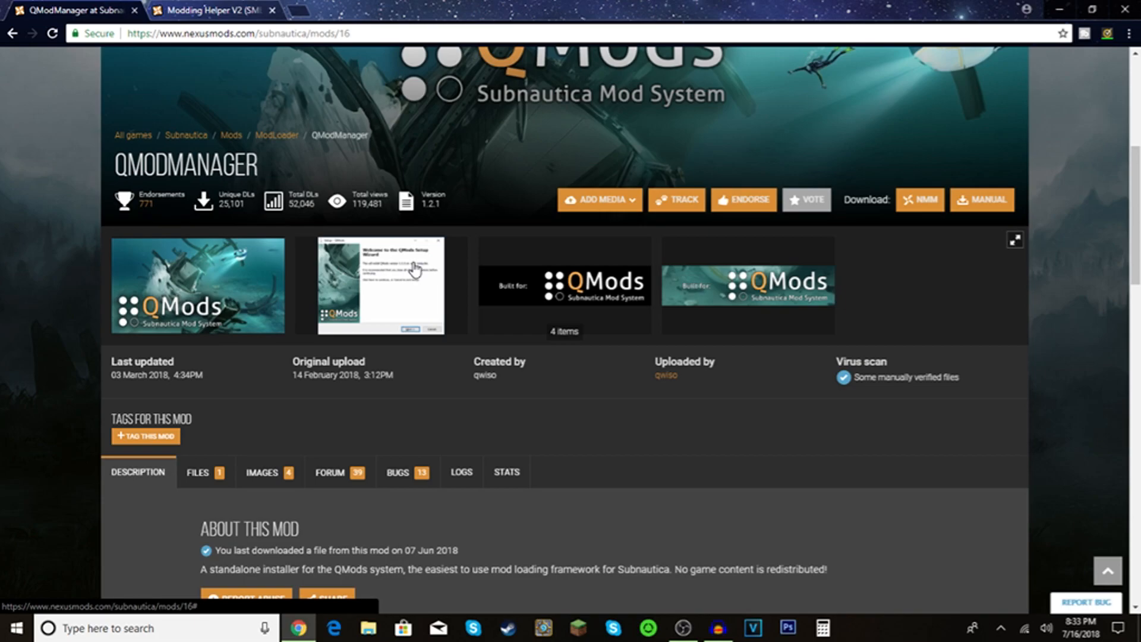
mouse_move(586, 471)
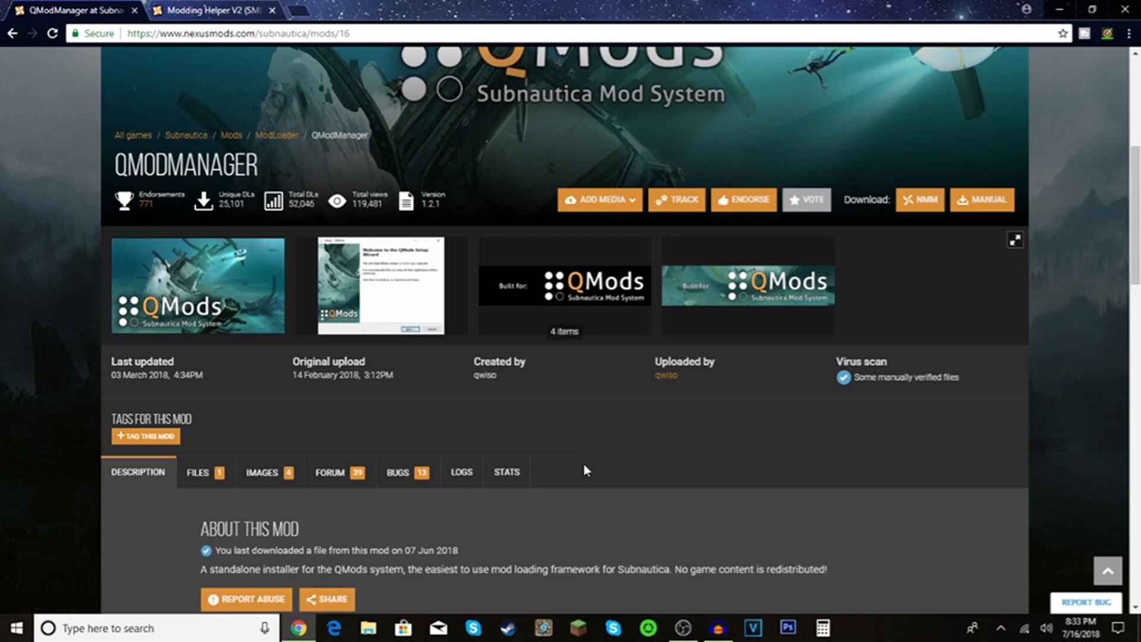
mouse_move(916, 357)
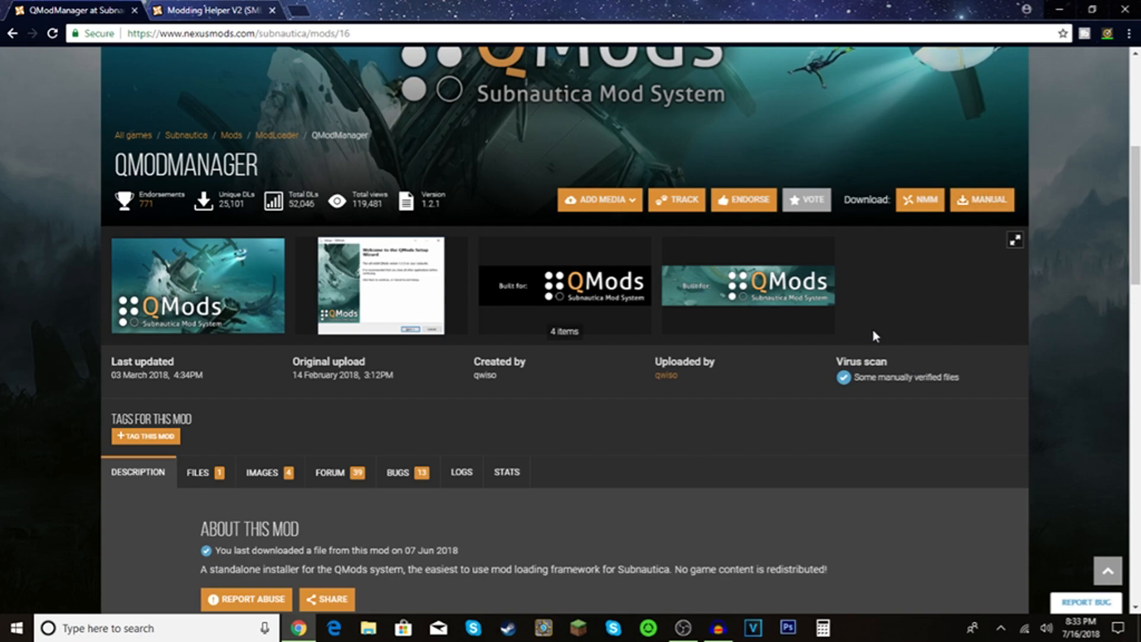
mouse_move(261, 51)
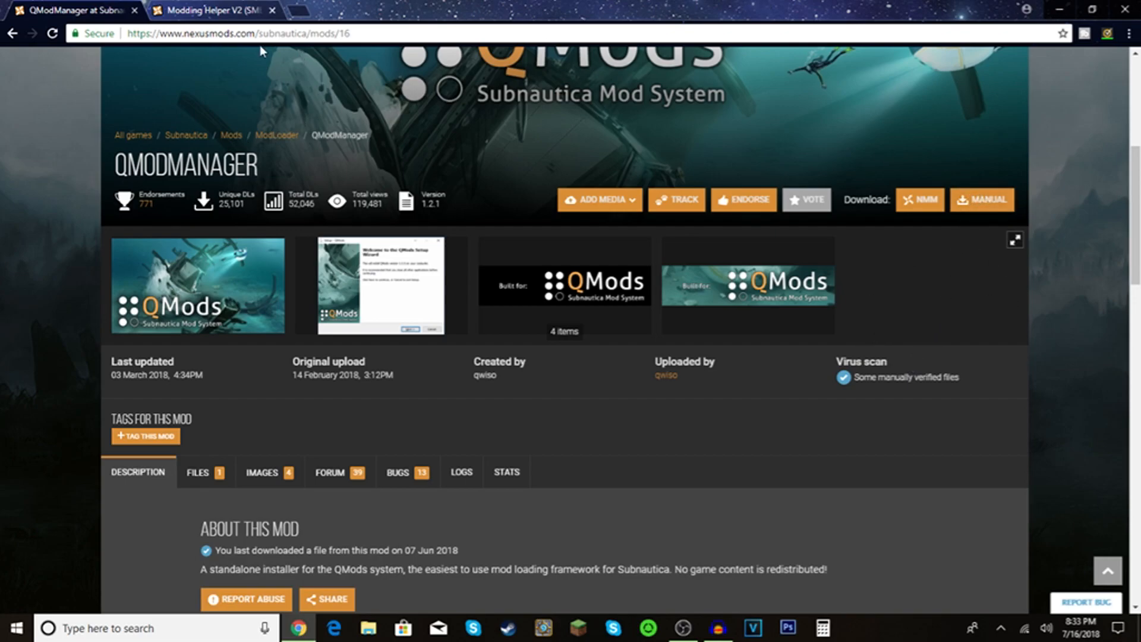
mouse_move(945, 413)
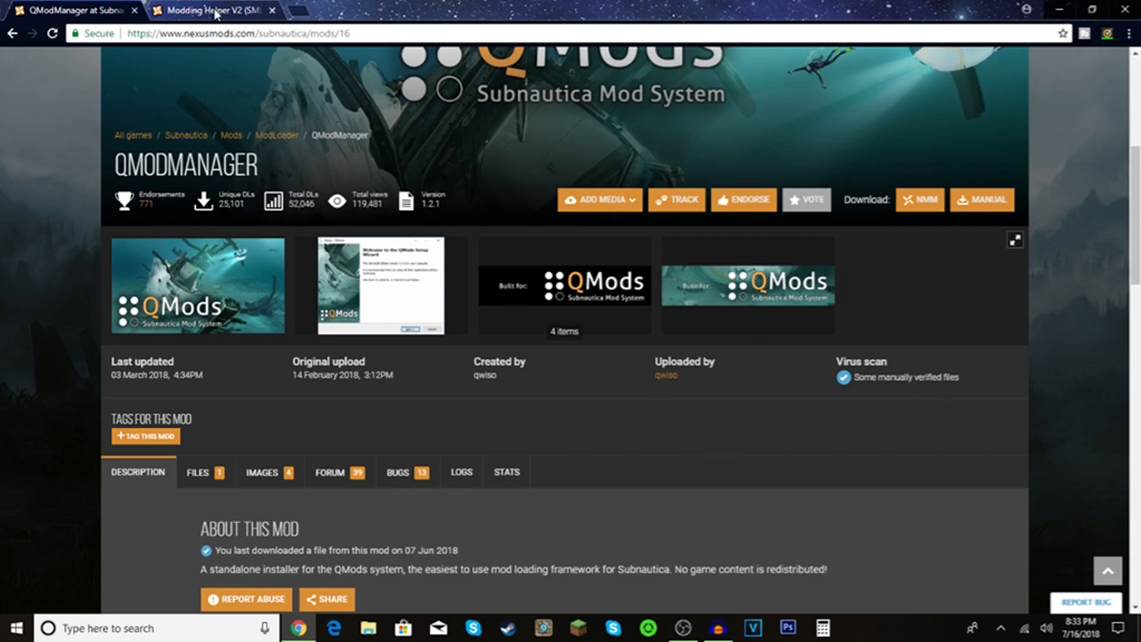
click(211, 9)
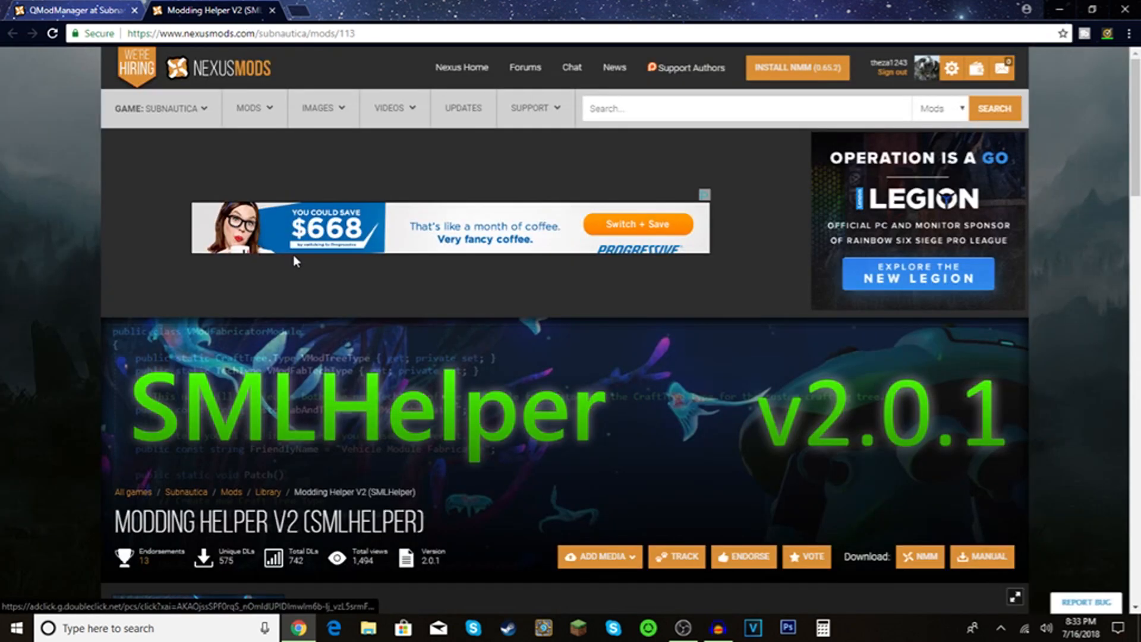
scroll(down, 3)
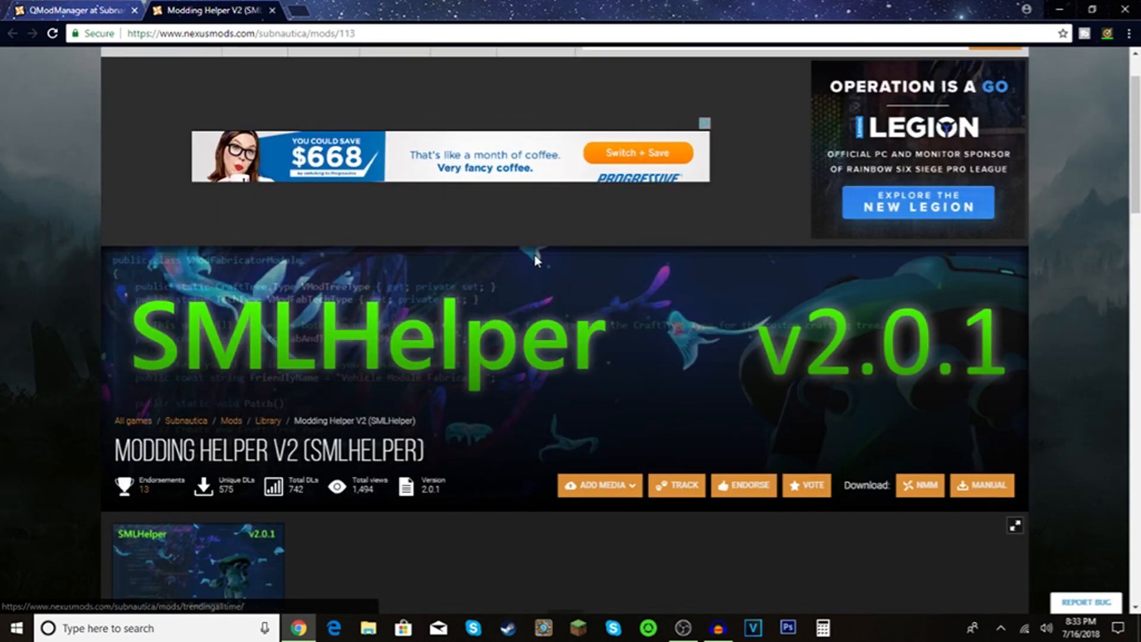
mouse_move(569, 264)
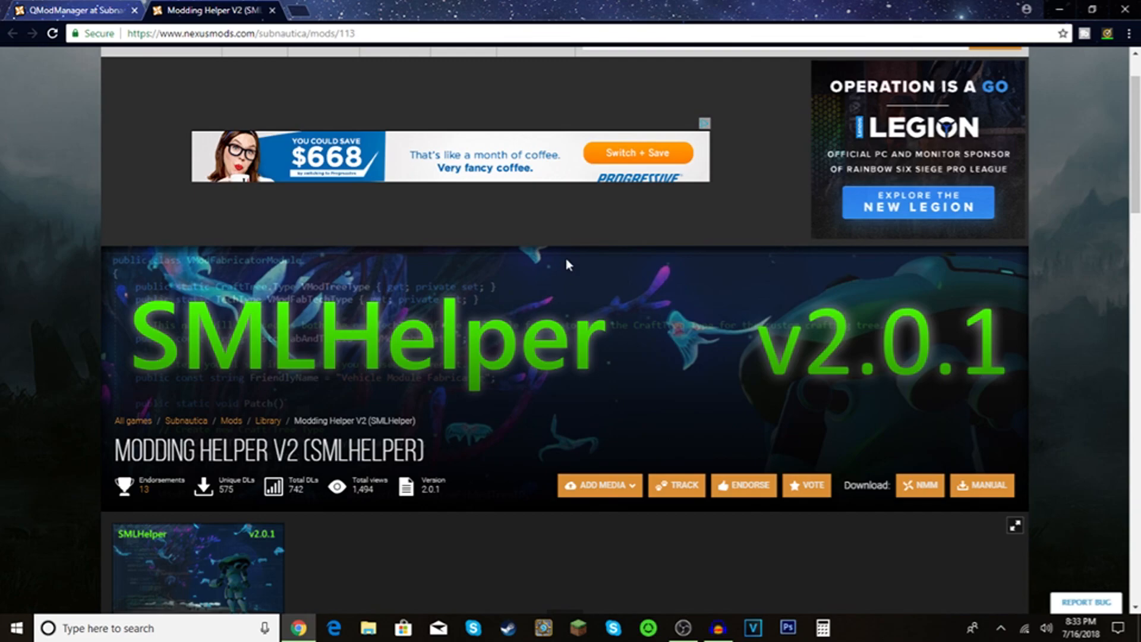
scroll(down, 3)
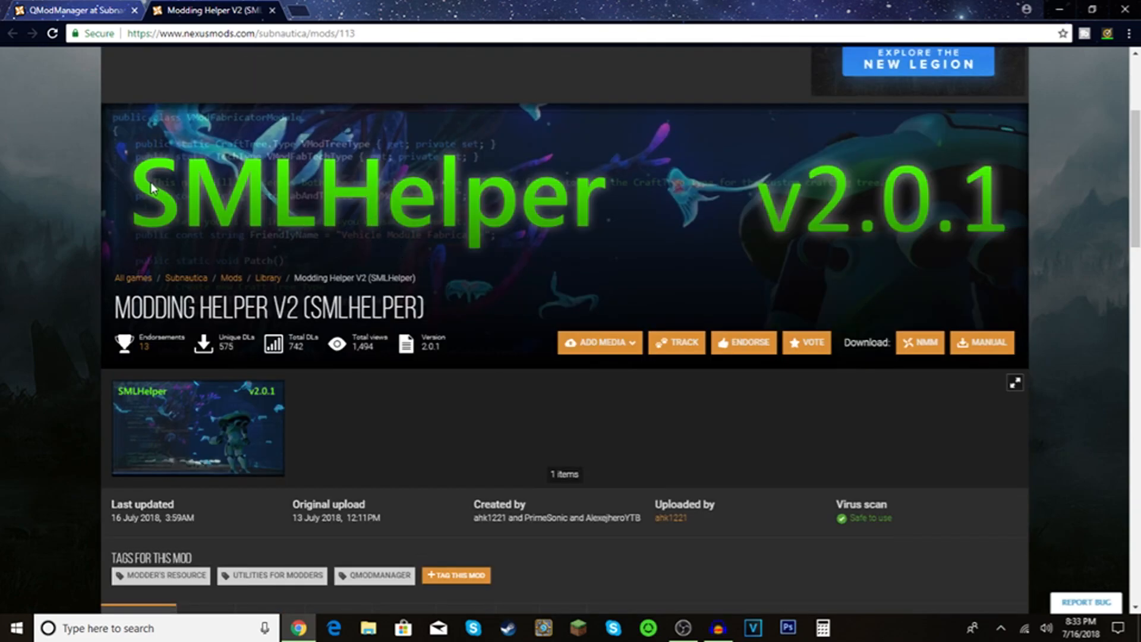
scroll(down, 3)
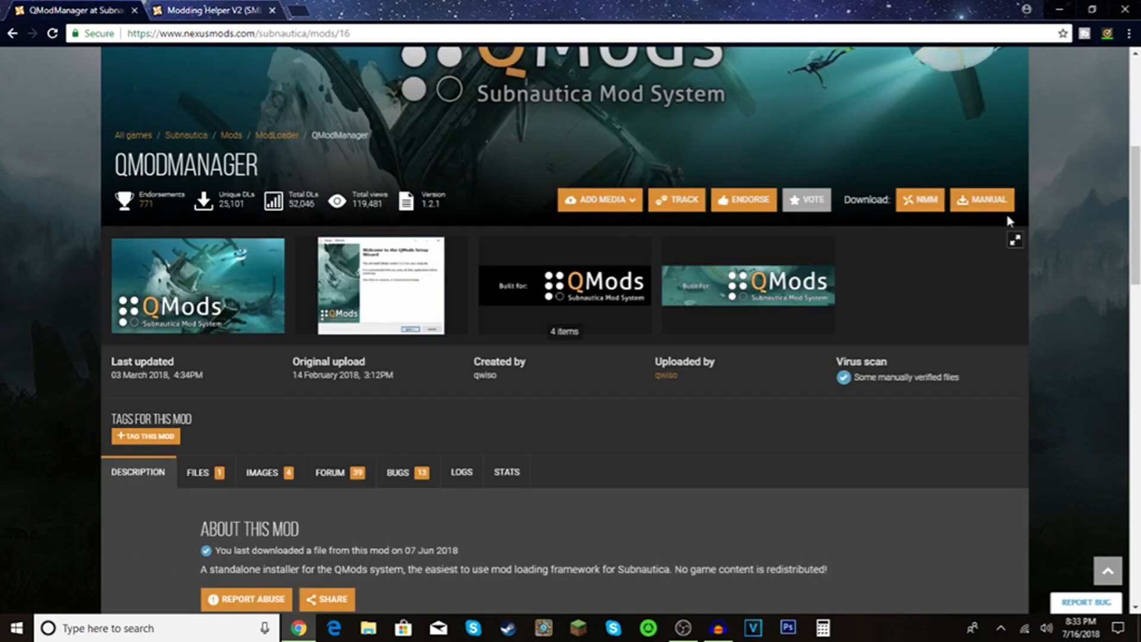
mouse_move(982, 200)
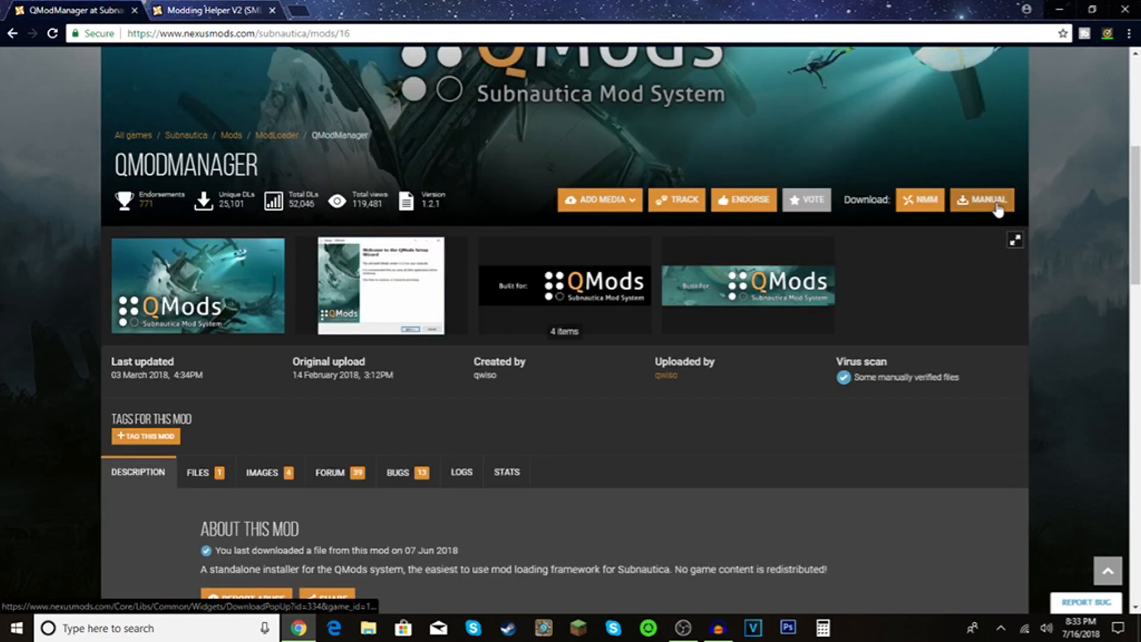
click(982, 200)
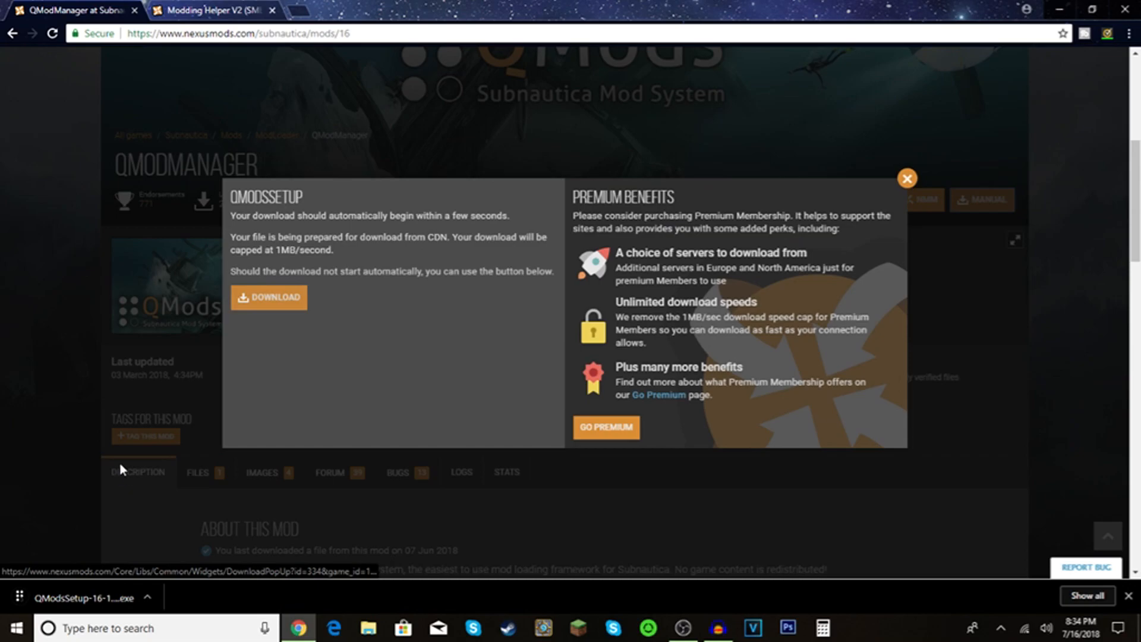
mouse_move(734, 207)
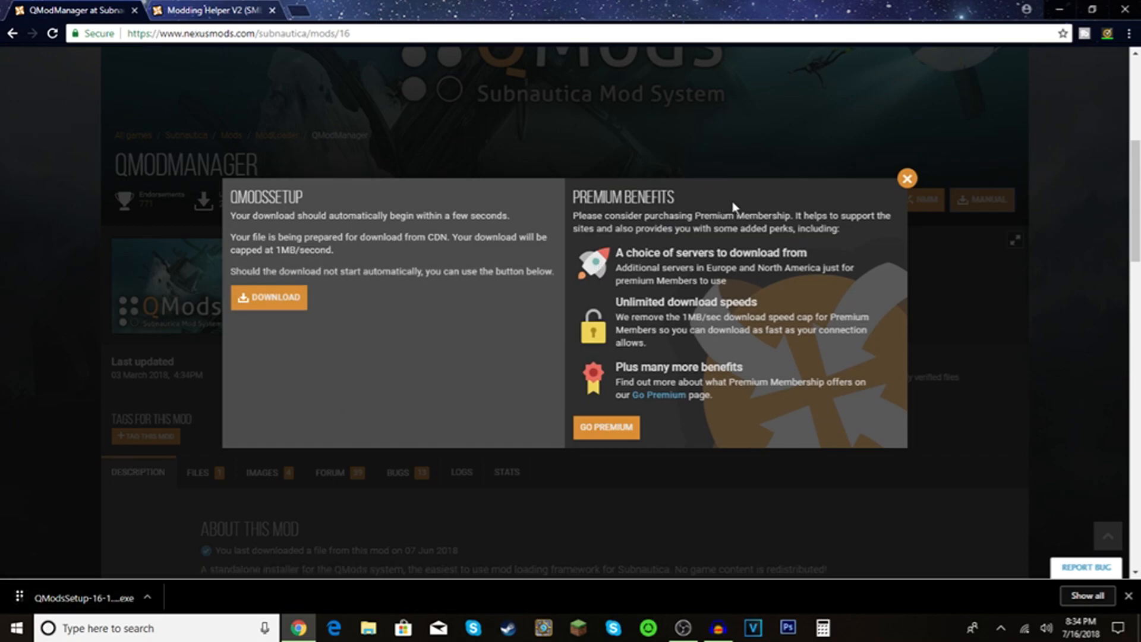
mouse_move(907, 187)
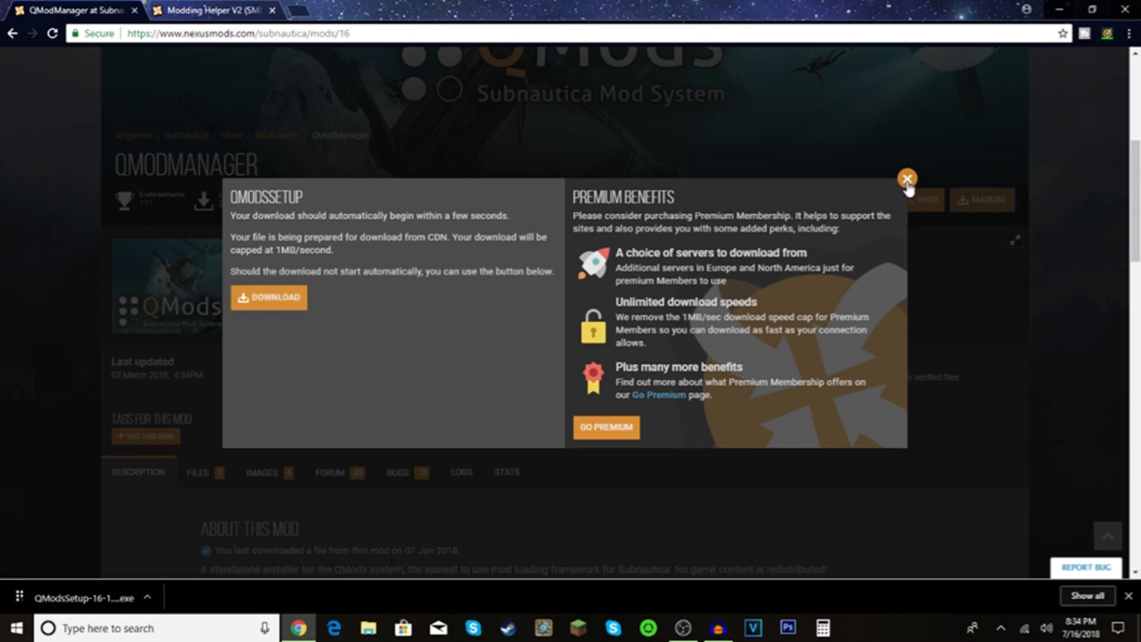
click(906, 180)
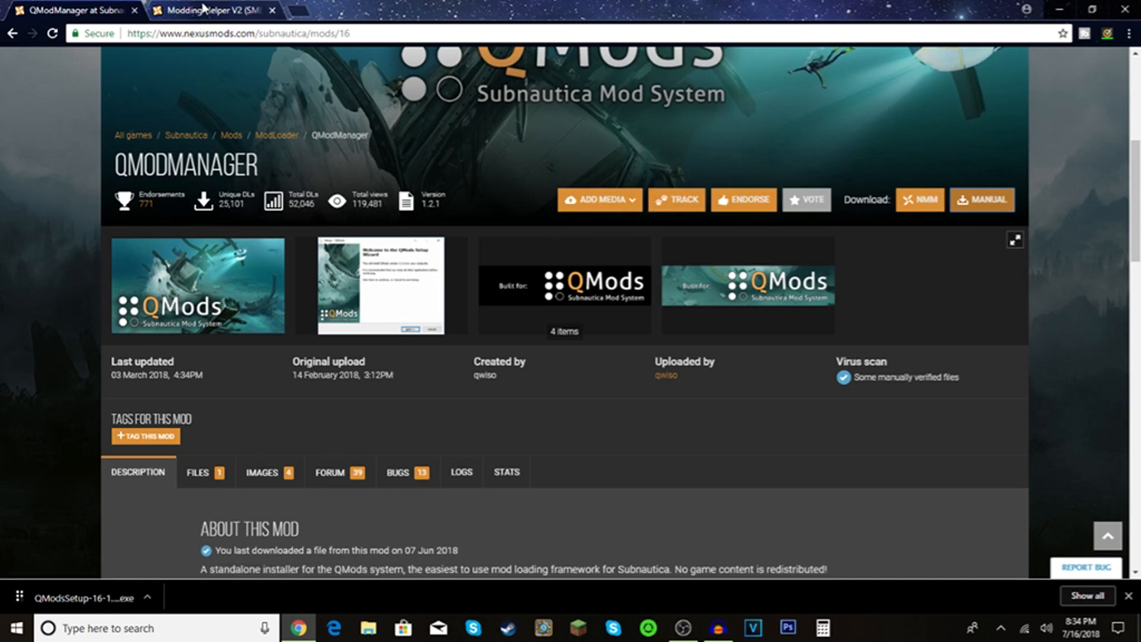
Step: Close the QModManager tab, manually download the SMLHelper V2.0.1 zip and show its download-bar options
click(212, 11)
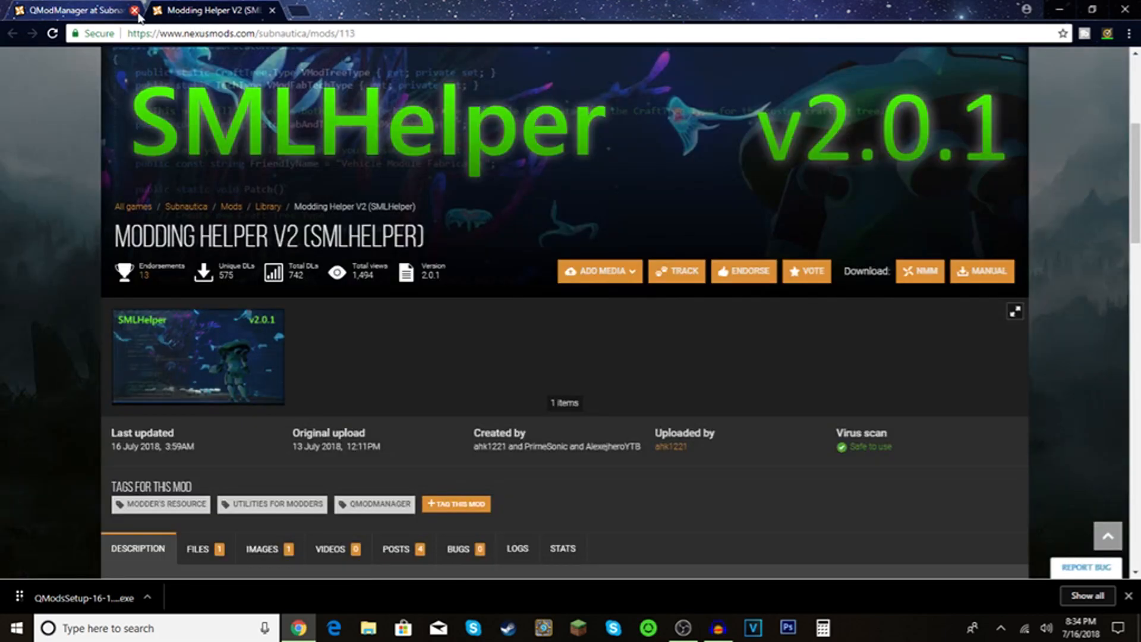
mouse_move(480, 279)
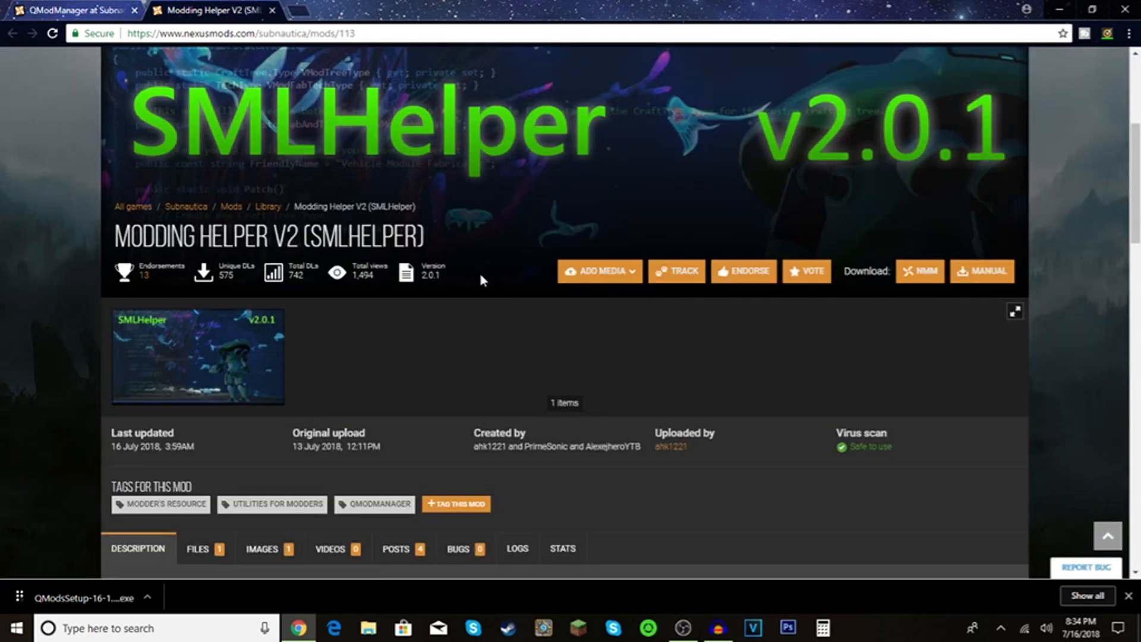
scroll(down, 3)
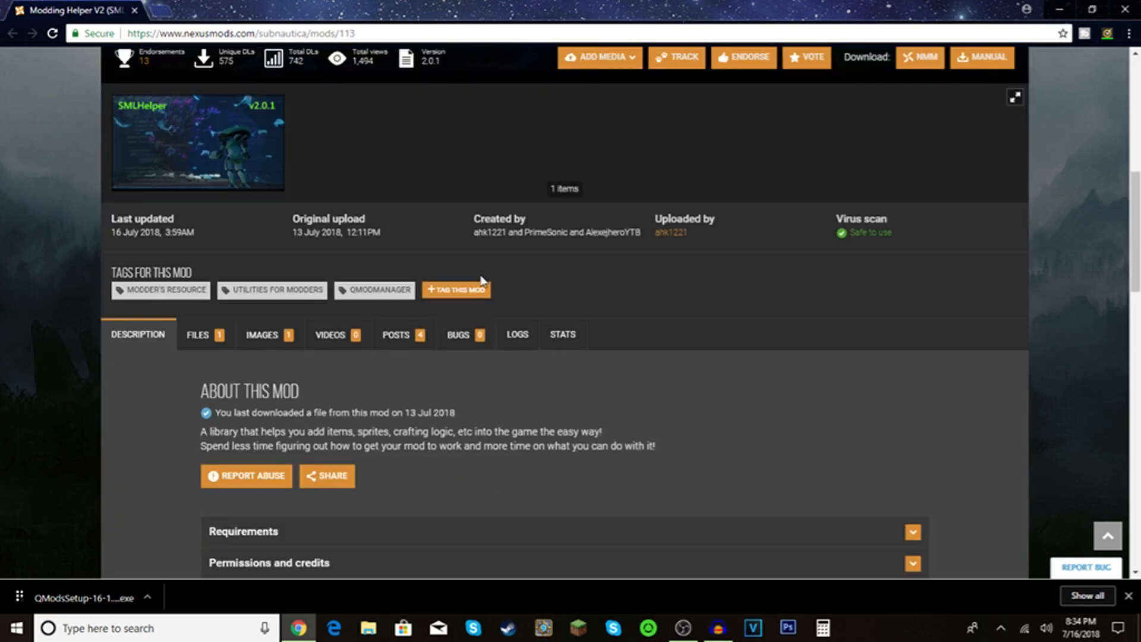
scroll(up, 3)
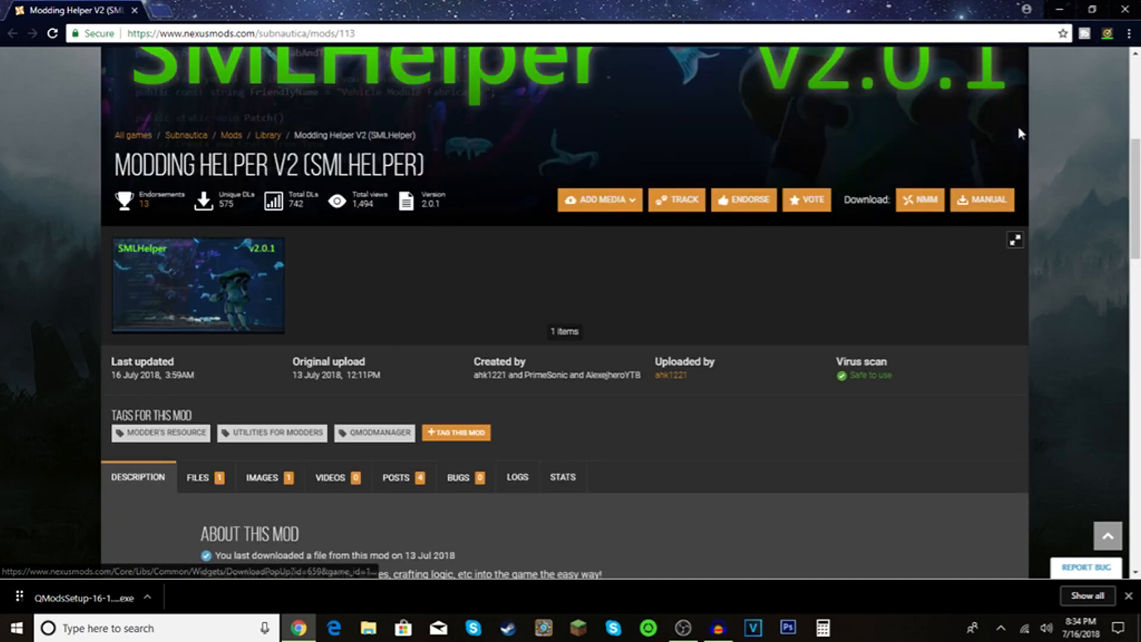
click(982, 200)
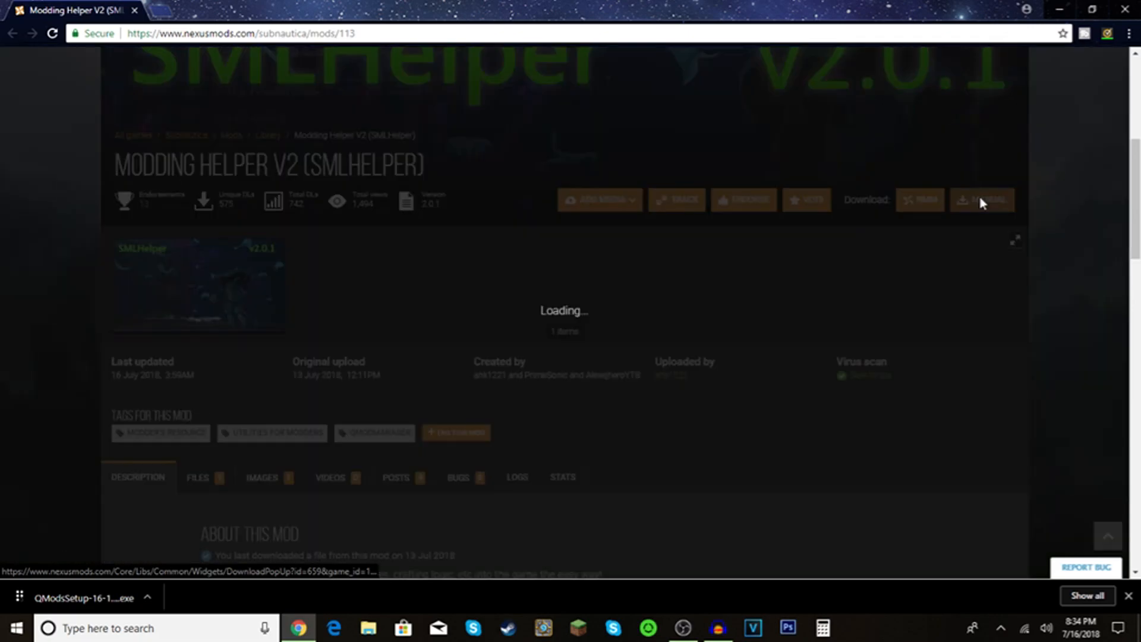
click(982, 200)
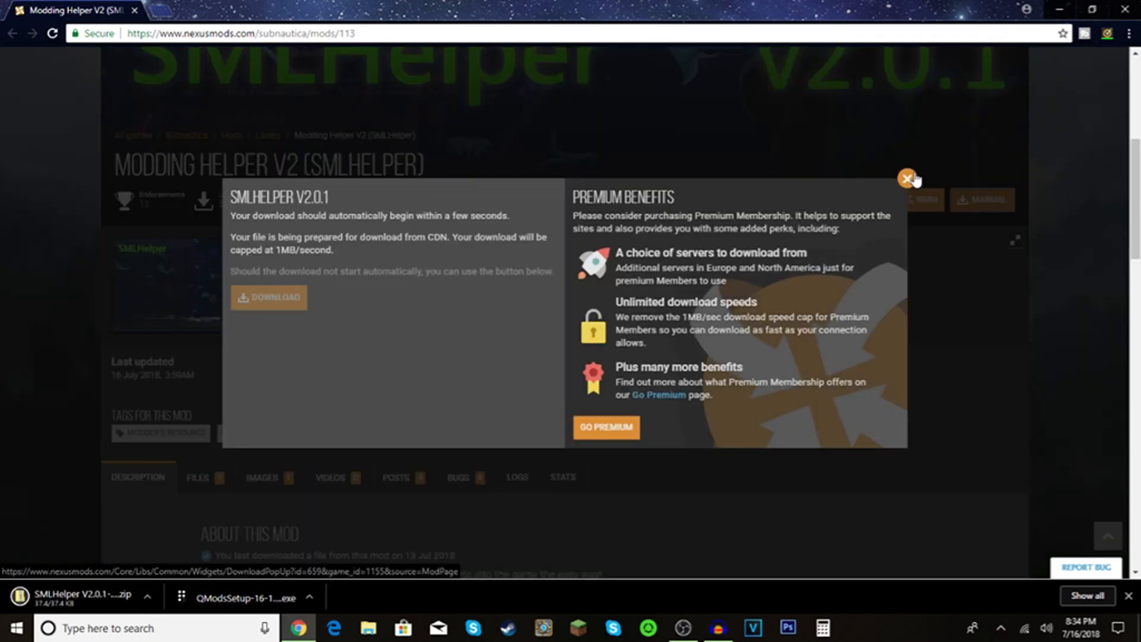
click(906, 180)
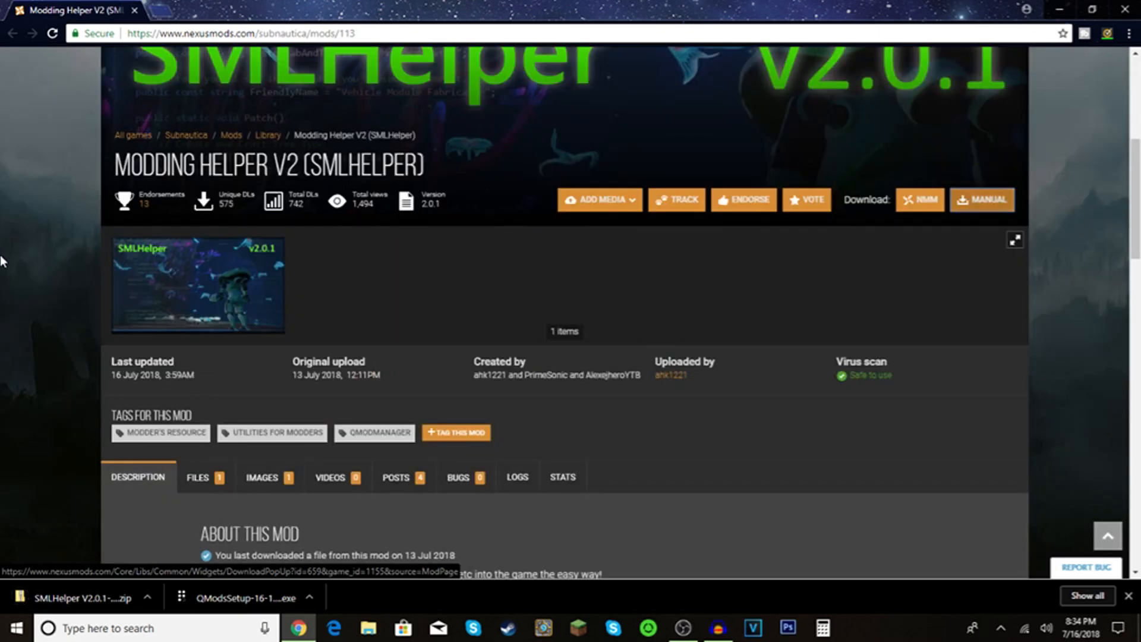
click(147, 598)
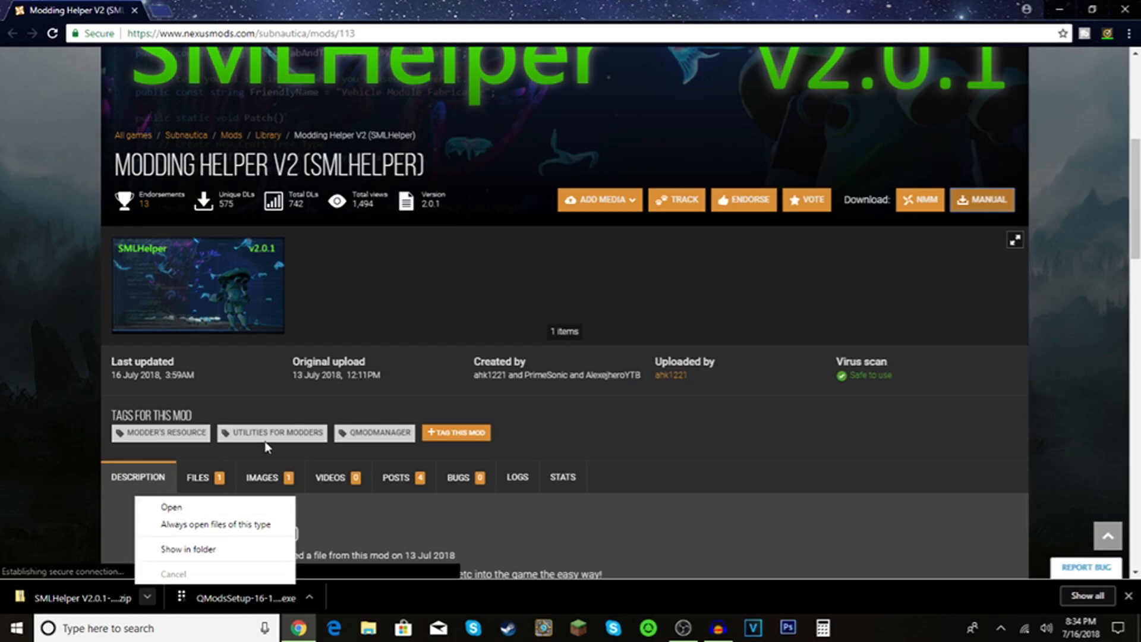
mouse_move(241, 403)
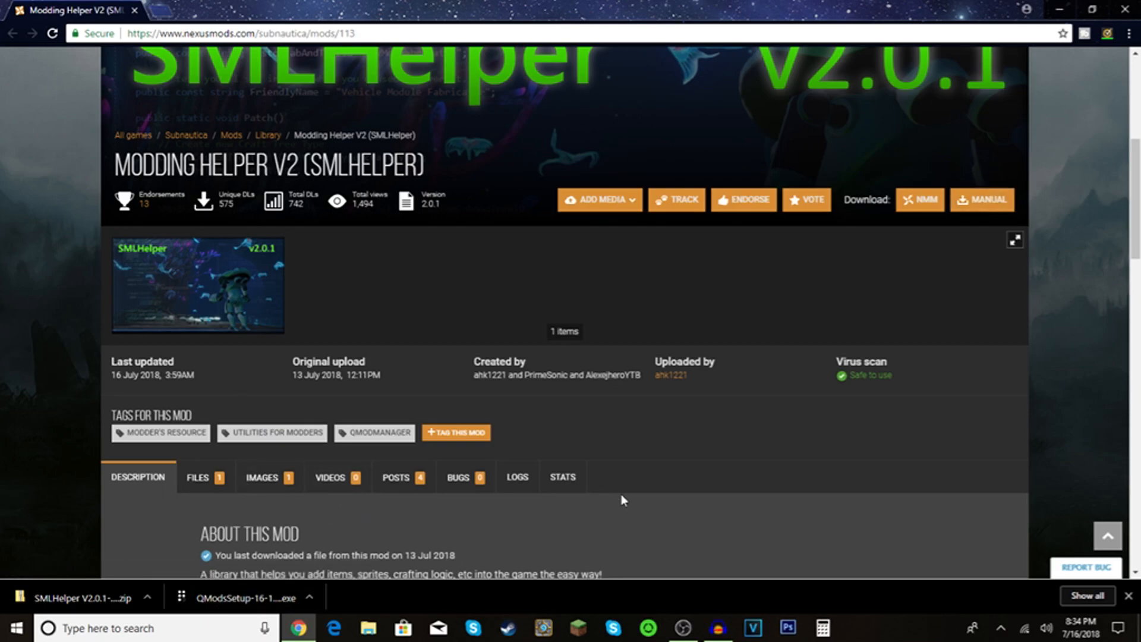
mouse_move(603, 355)
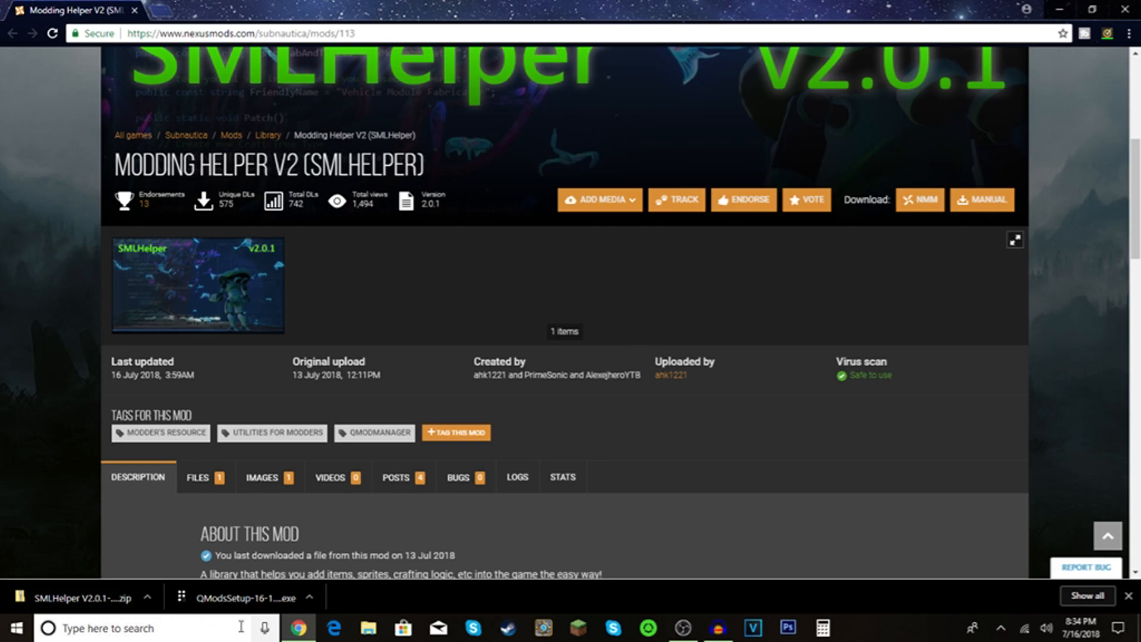
mouse_move(135, 541)
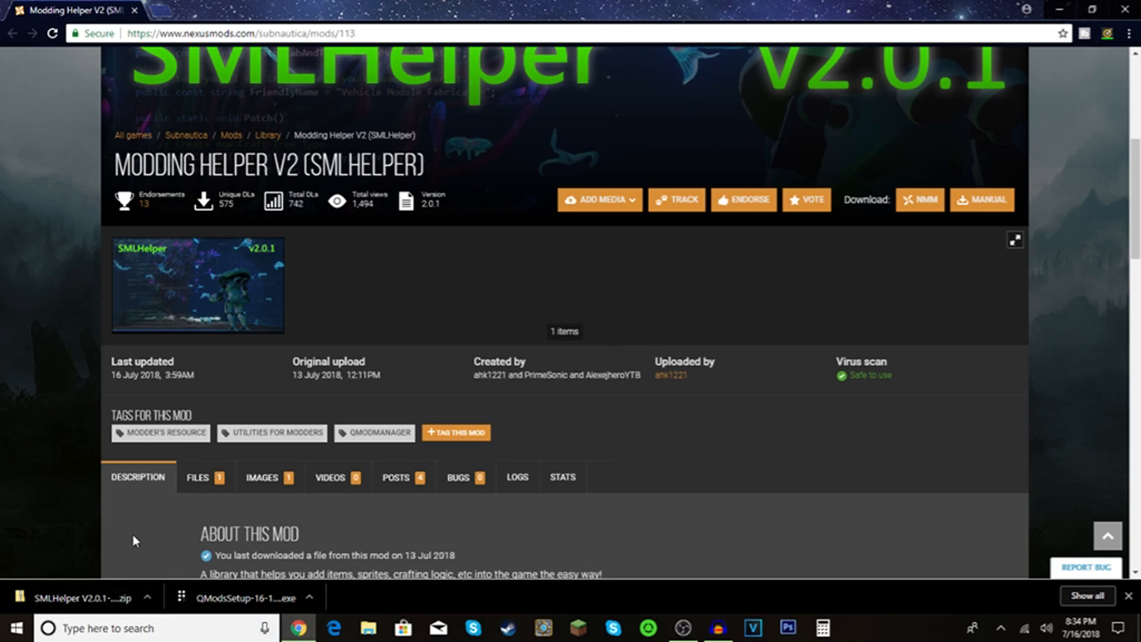
mouse_move(128, 526)
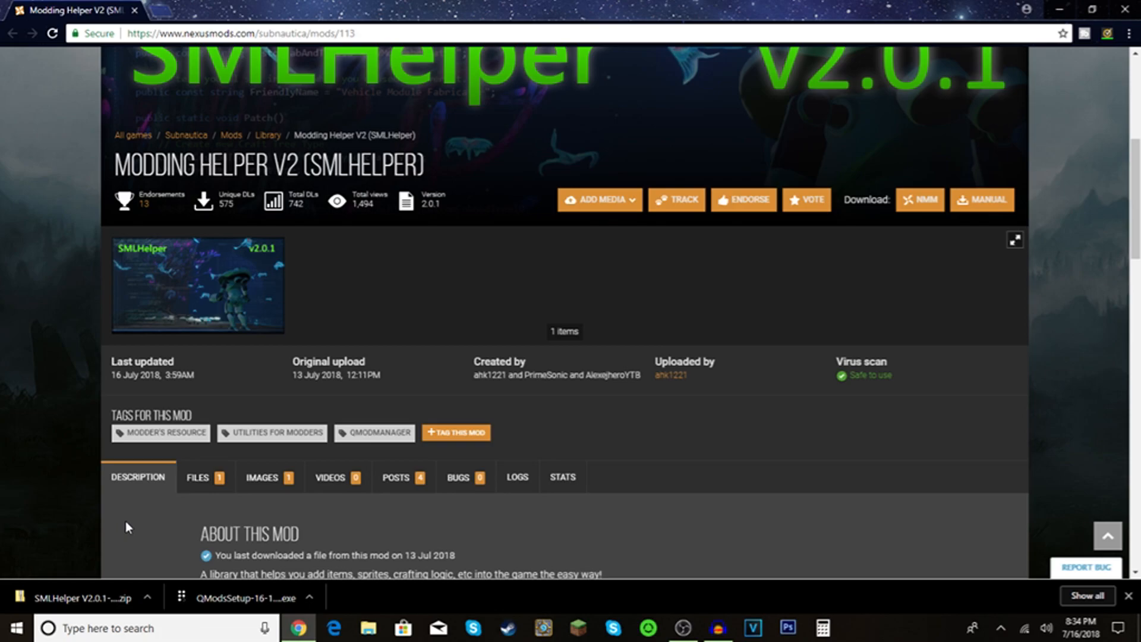
Step: Open the downloaded SMLHelper zip, minimize its Explorer window and dismiss the Norton virus-scan notice
click(145, 598)
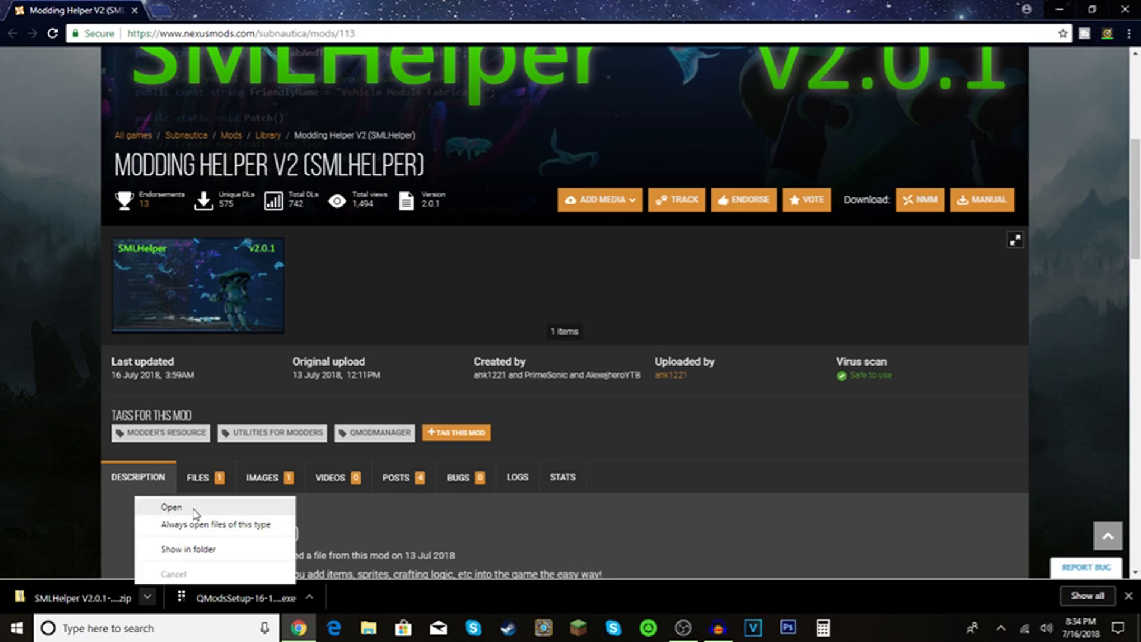
click(172, 508)
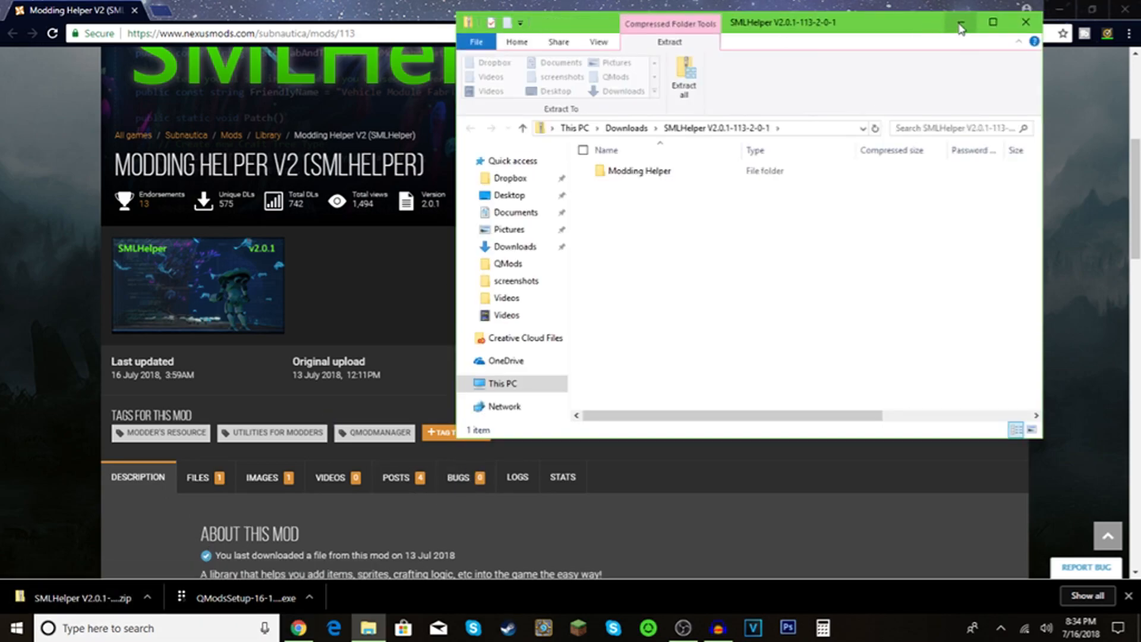
click(1026, 21)
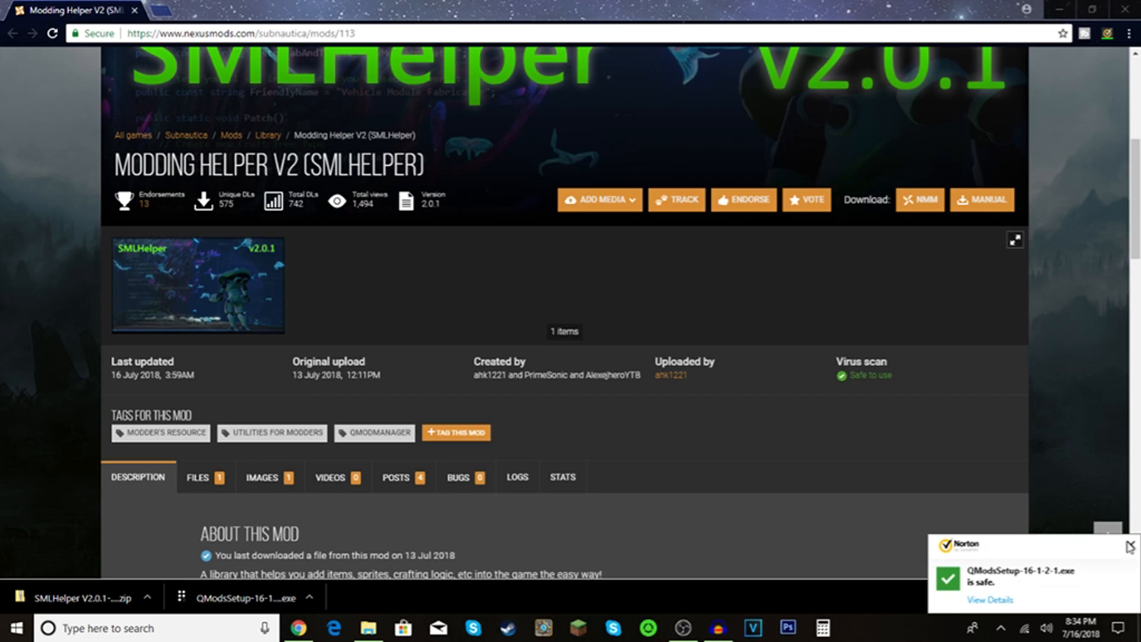
click(1130, 546)
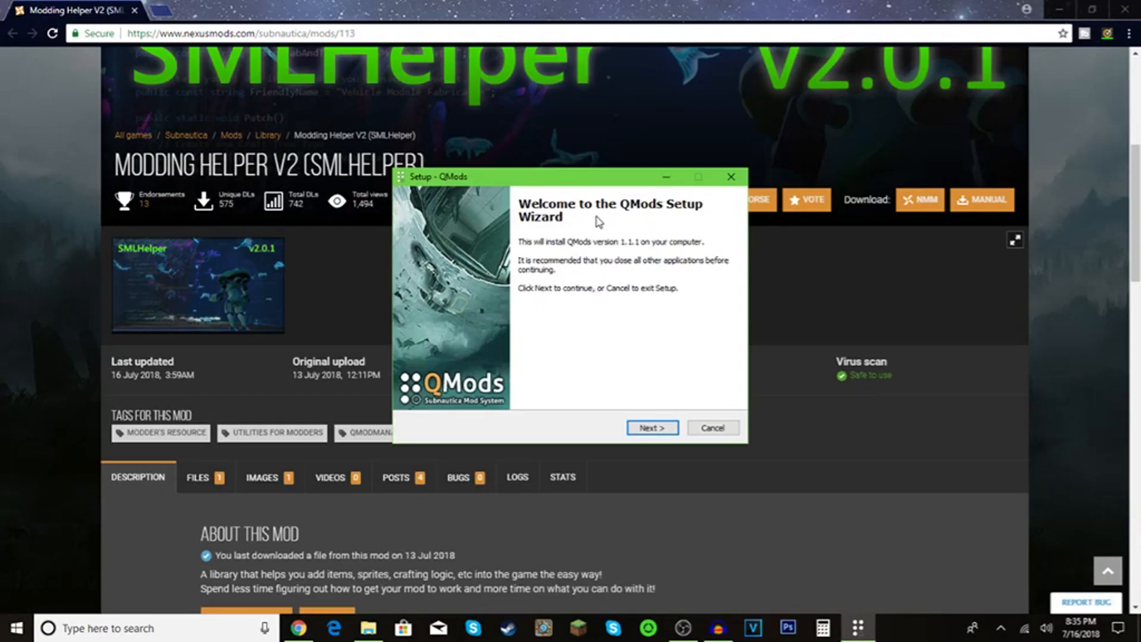
mouse_move(632, 320)
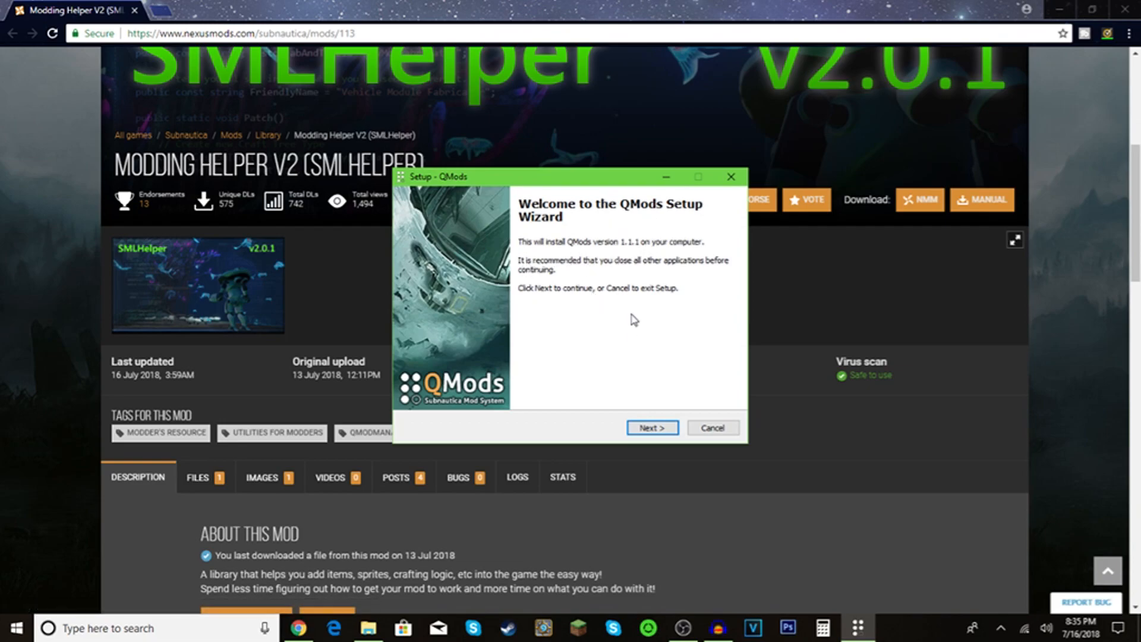
mouse_move(662, 452)
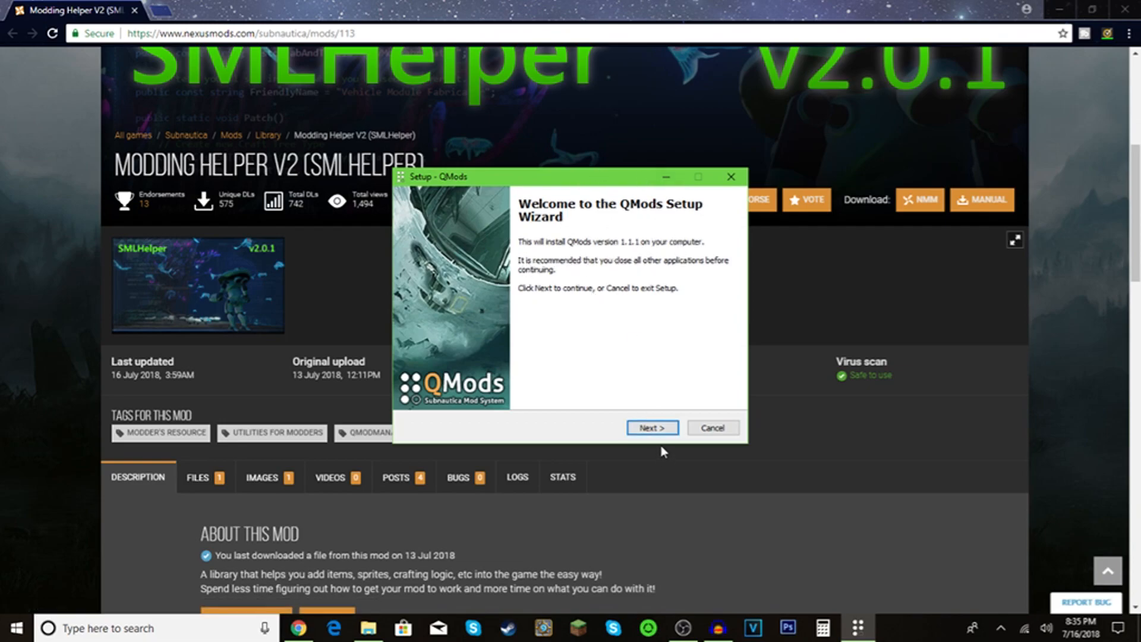
Step: Step through QMods 1.1.1 setup keeping the Subnautica install folder and start the installation
click(650, 427)
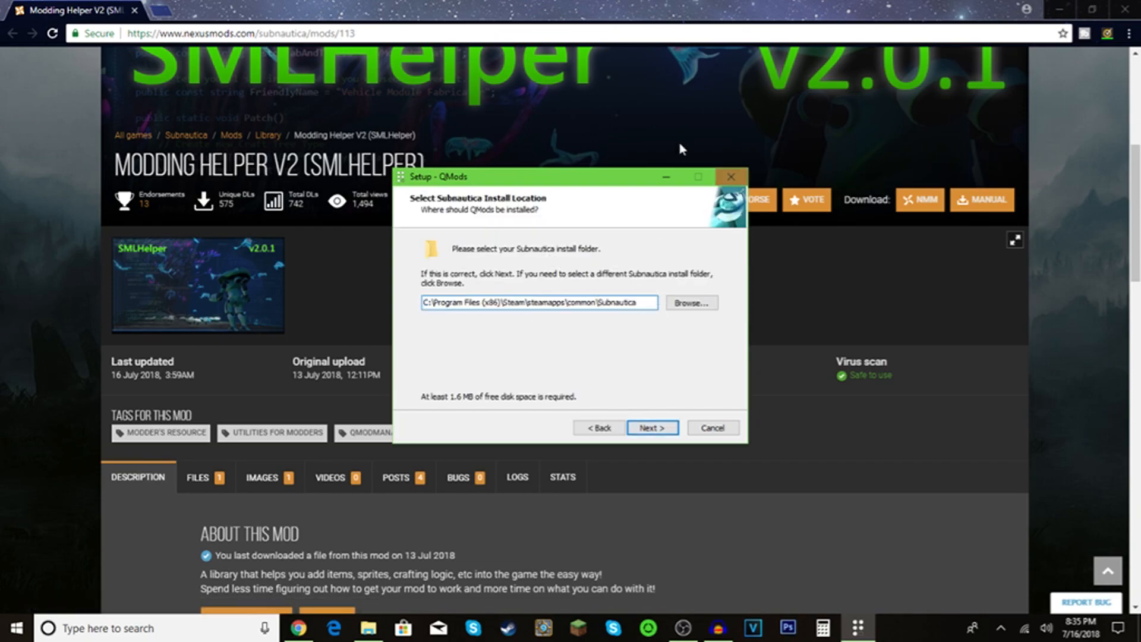
click(540, 303)
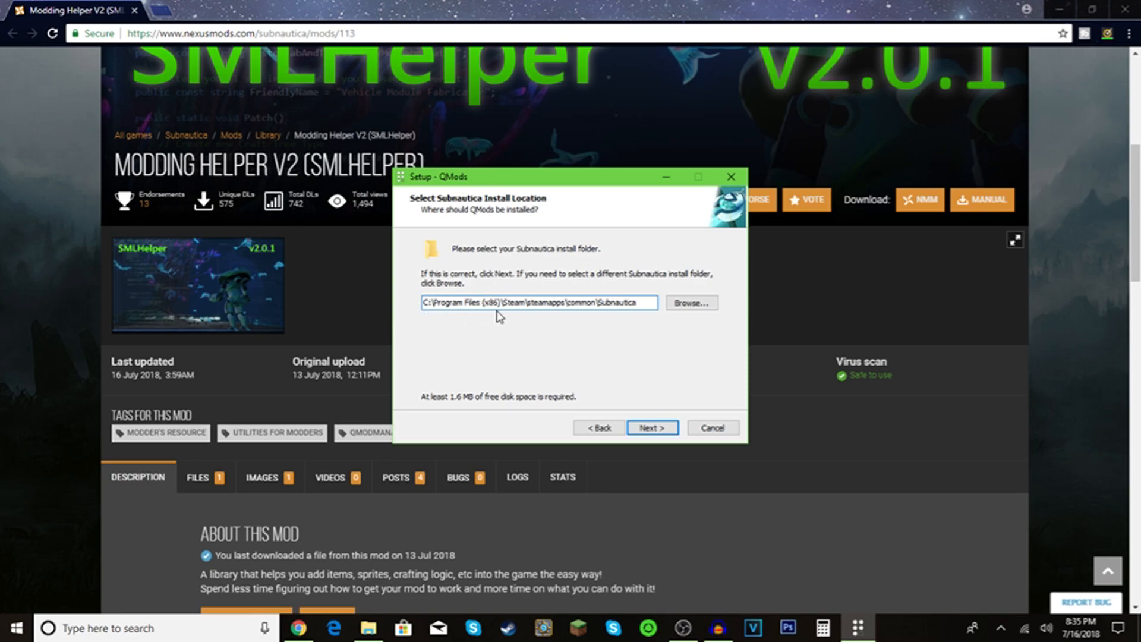
mouse_move(530, 317)
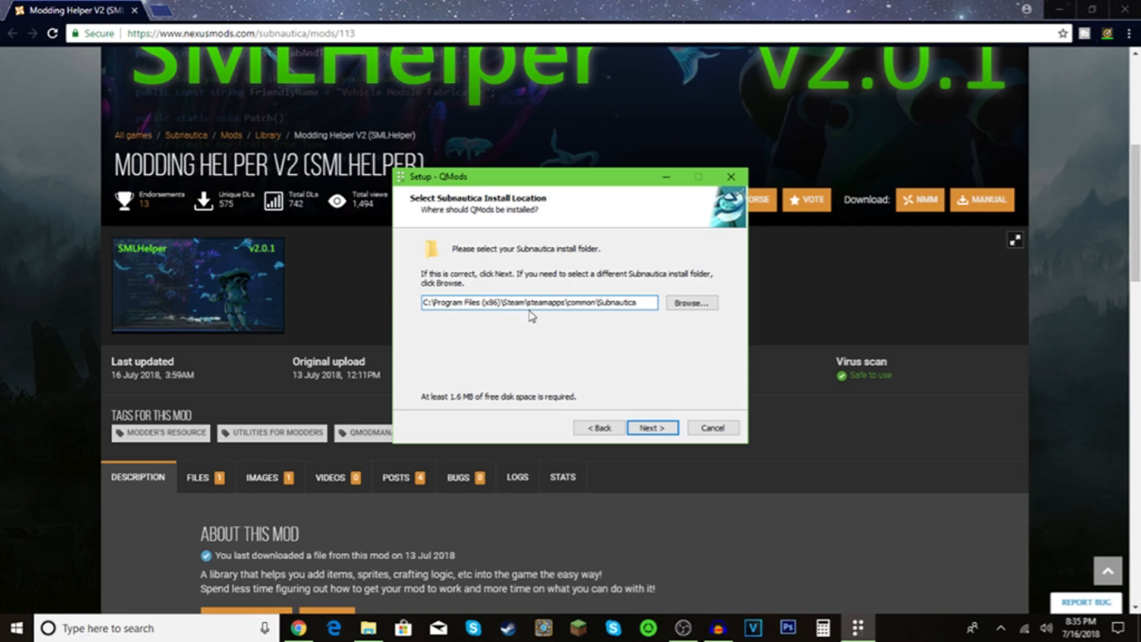
mouse_move(630, 325)
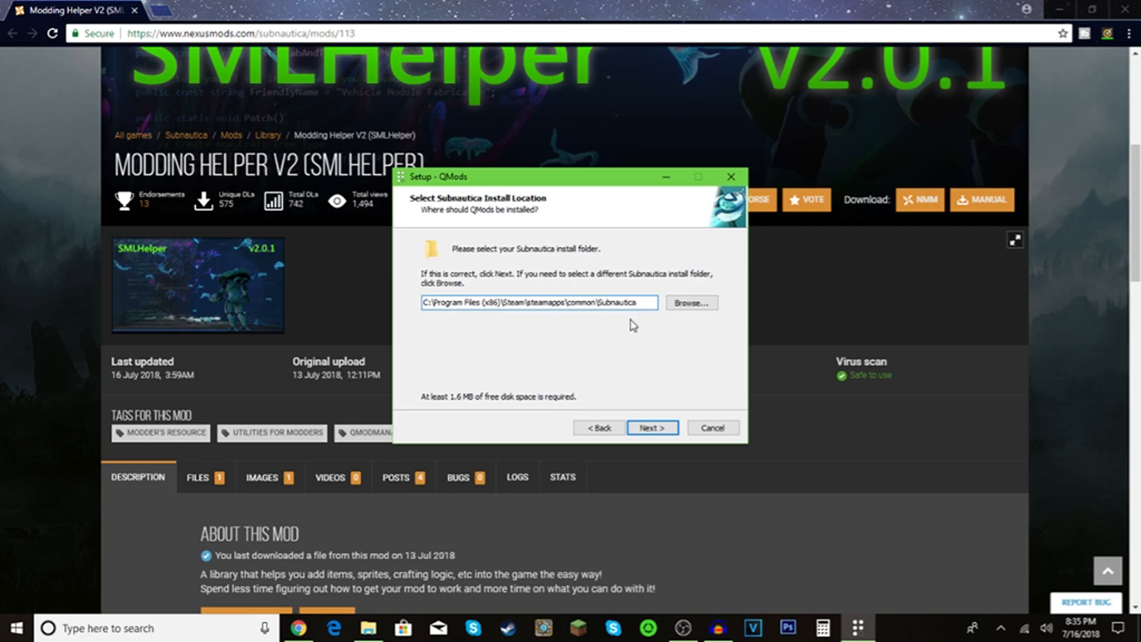
click(650, 427)
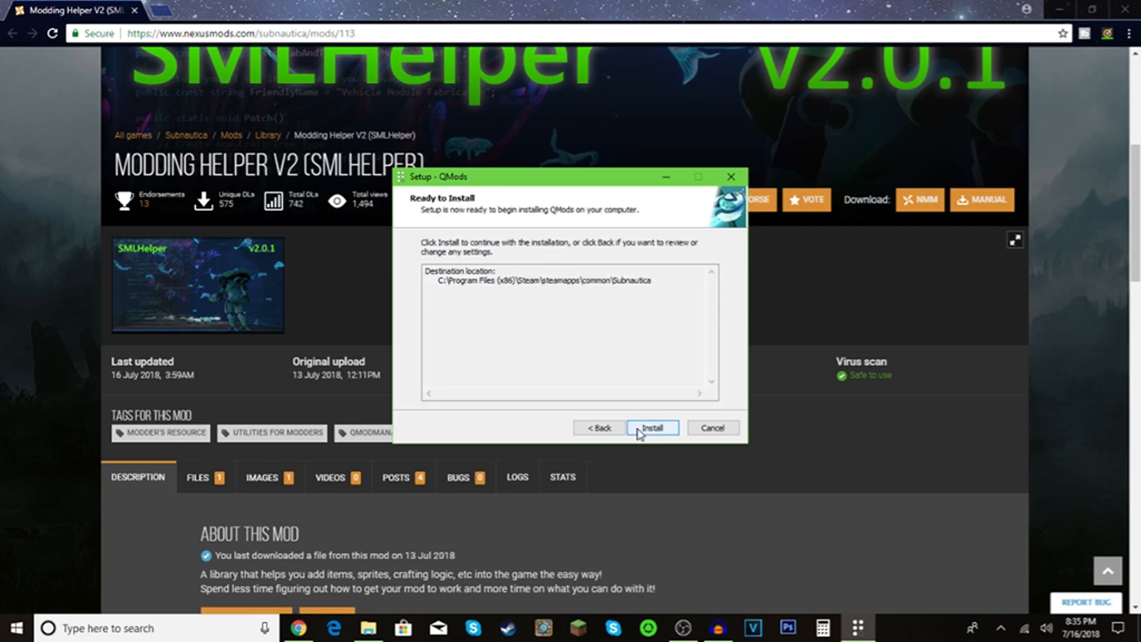
mouse_move(643, 399)
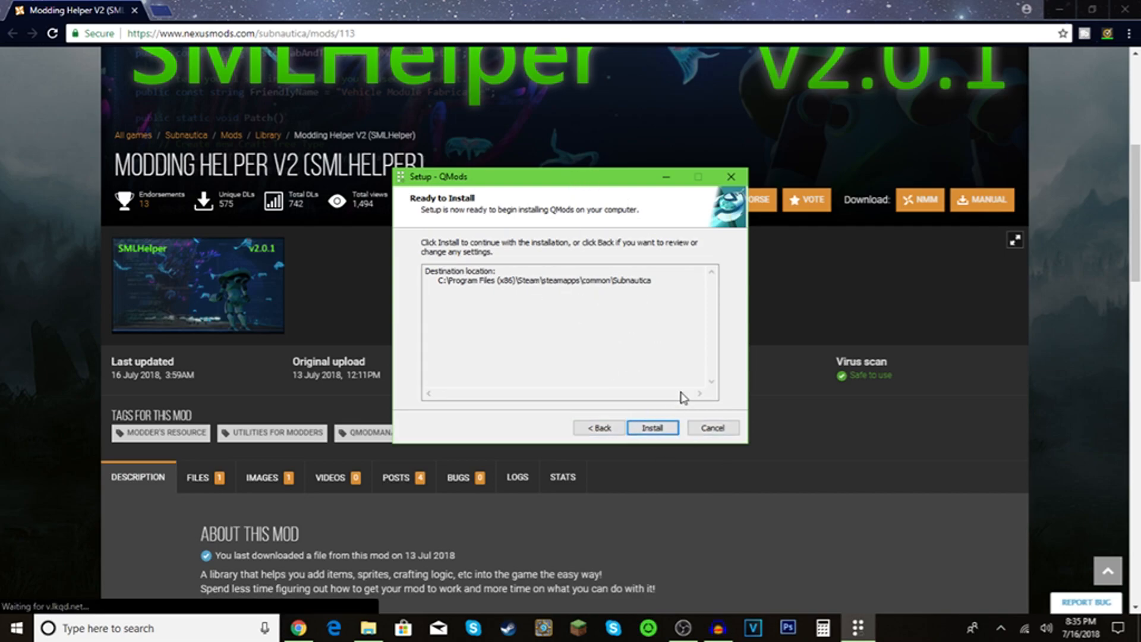
click(652, 427)
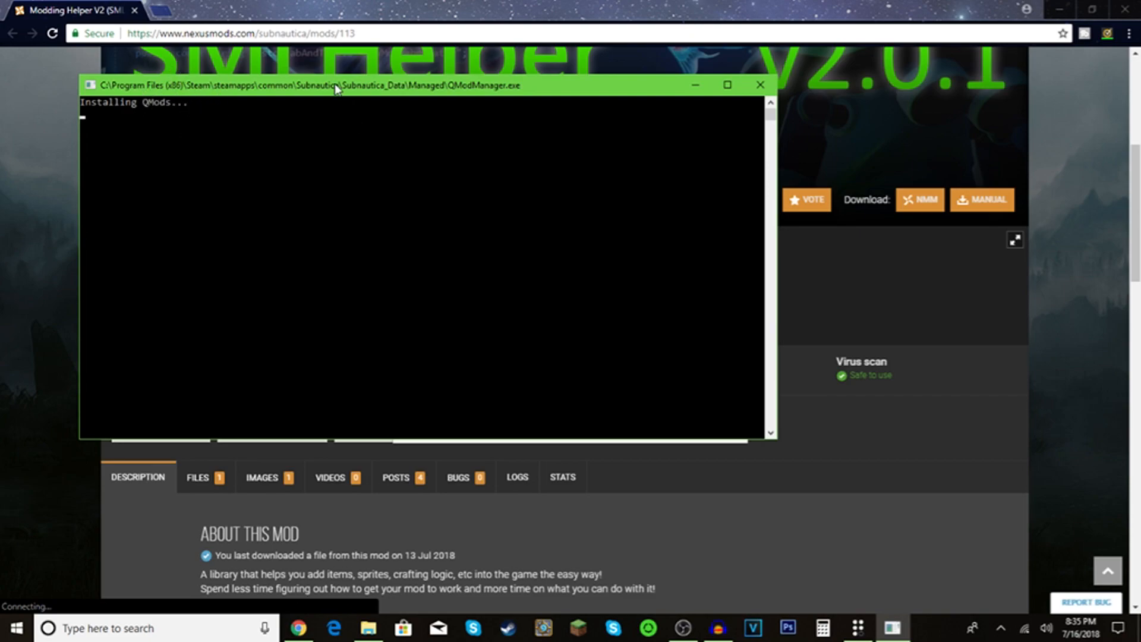
mouse_move(274, 138)
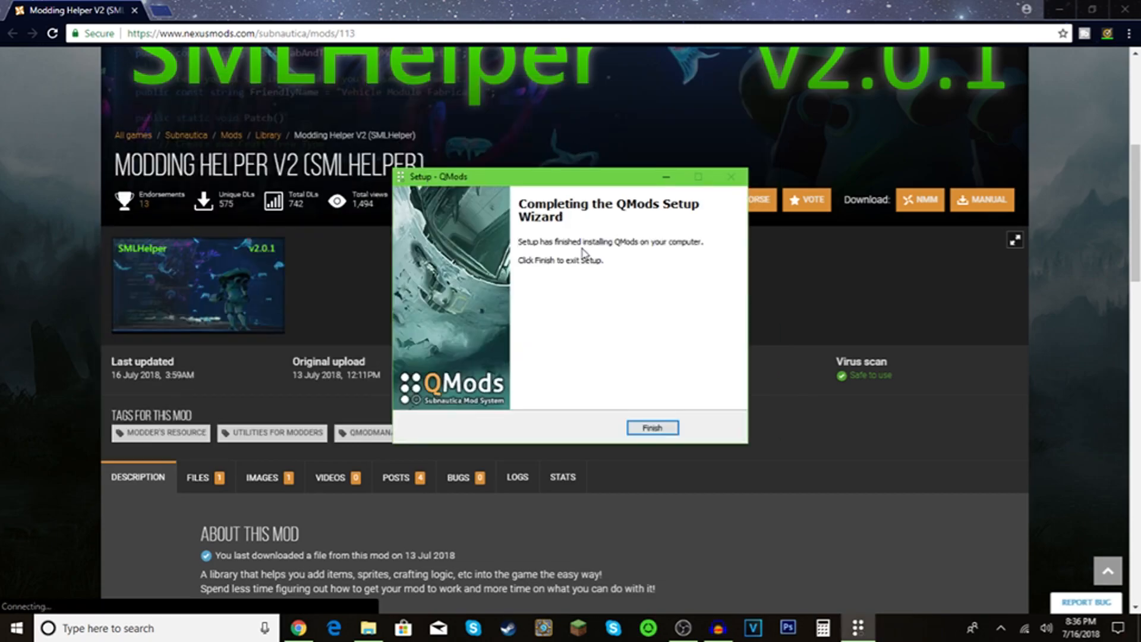
Step: Finish the QMods wizard and start Extract All on the SMLHelper zip with a browsed destination
click(650, 426)
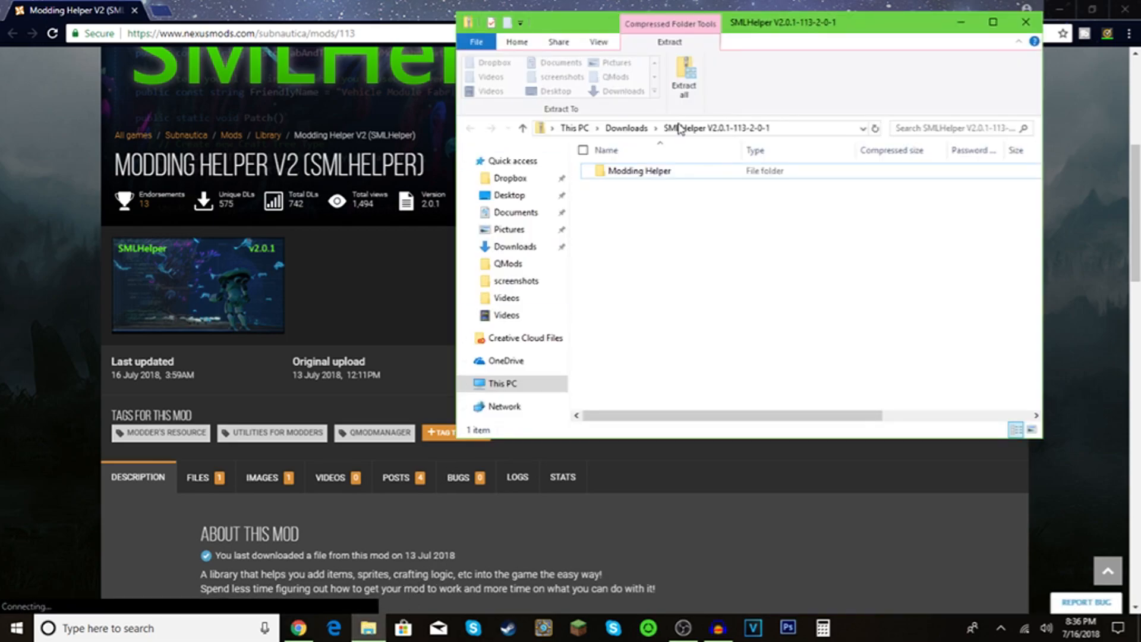
click(682, 76)
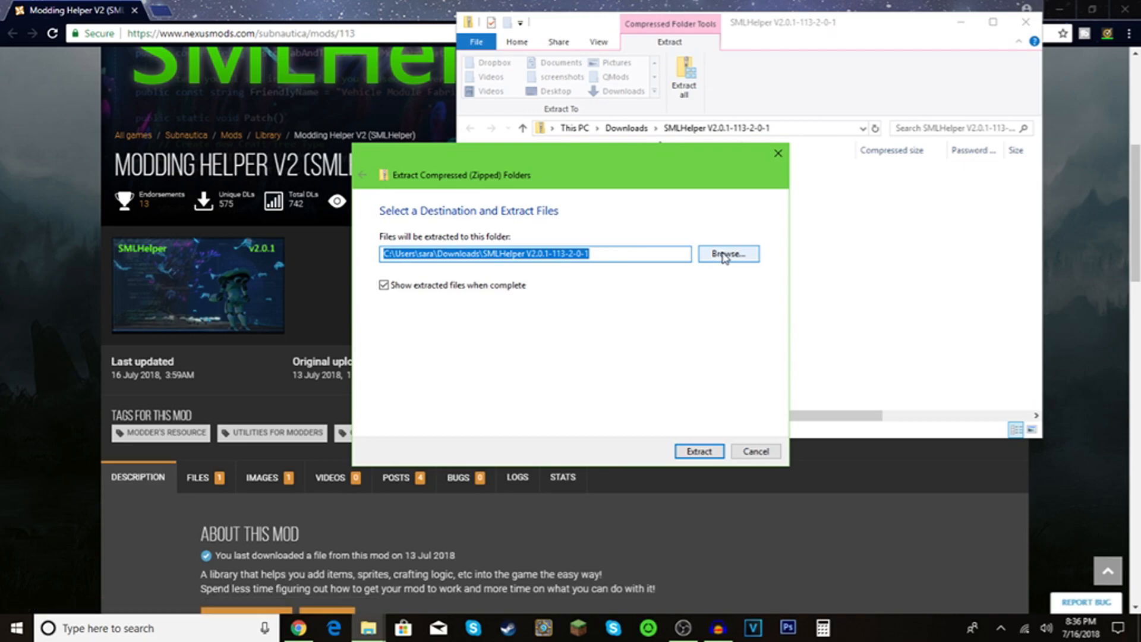
mouse_move(624, 254)
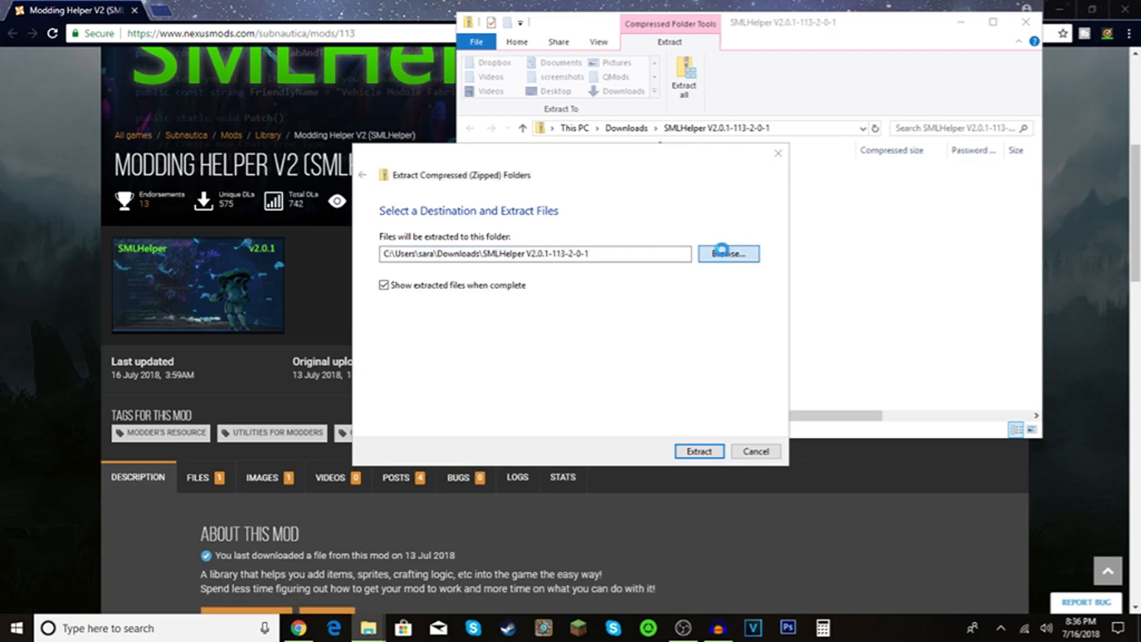
click(727, 253)
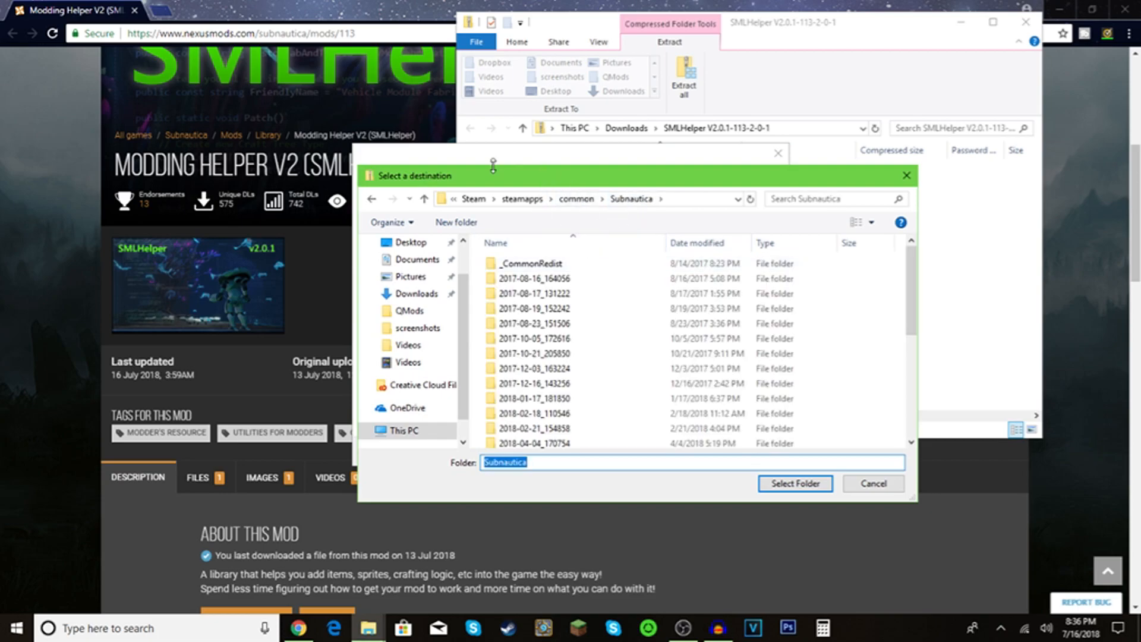
Step: Select Program Files (x86) > Steam > steamapps > common > Subnautica > QMods as destination and extract the archive
click(475, 199)
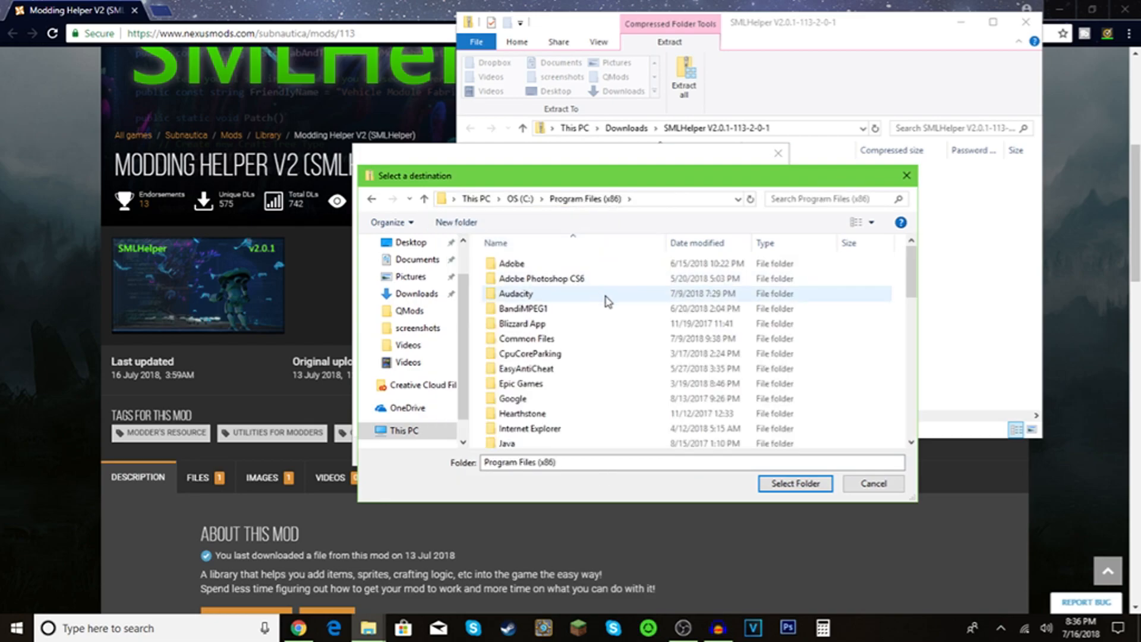
scroll(down, 3)
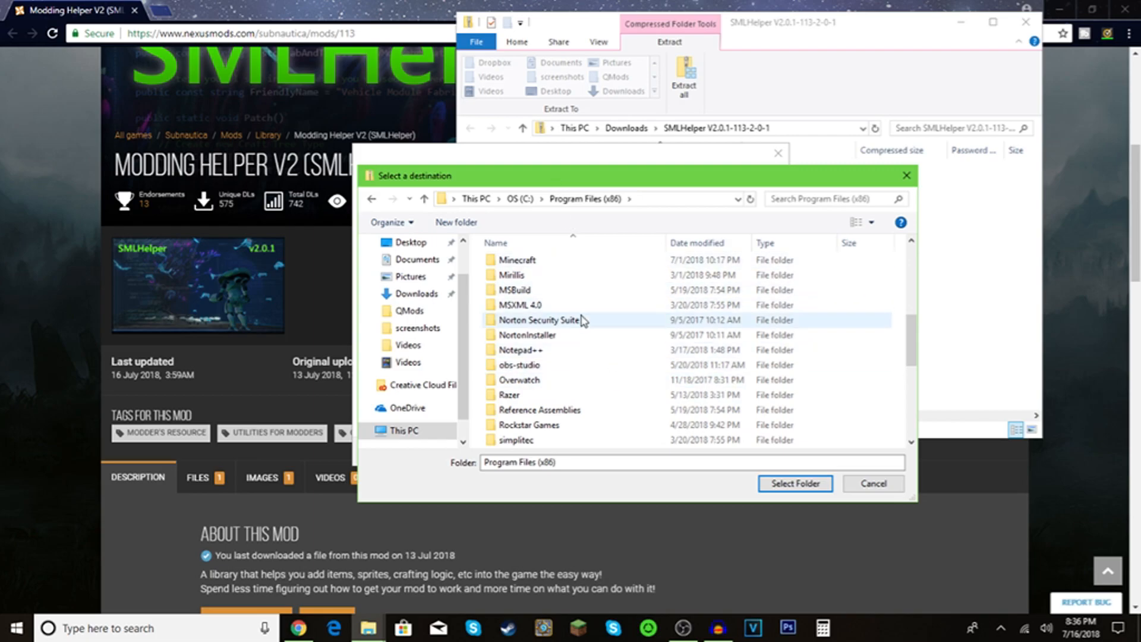
scroll(down, 3)
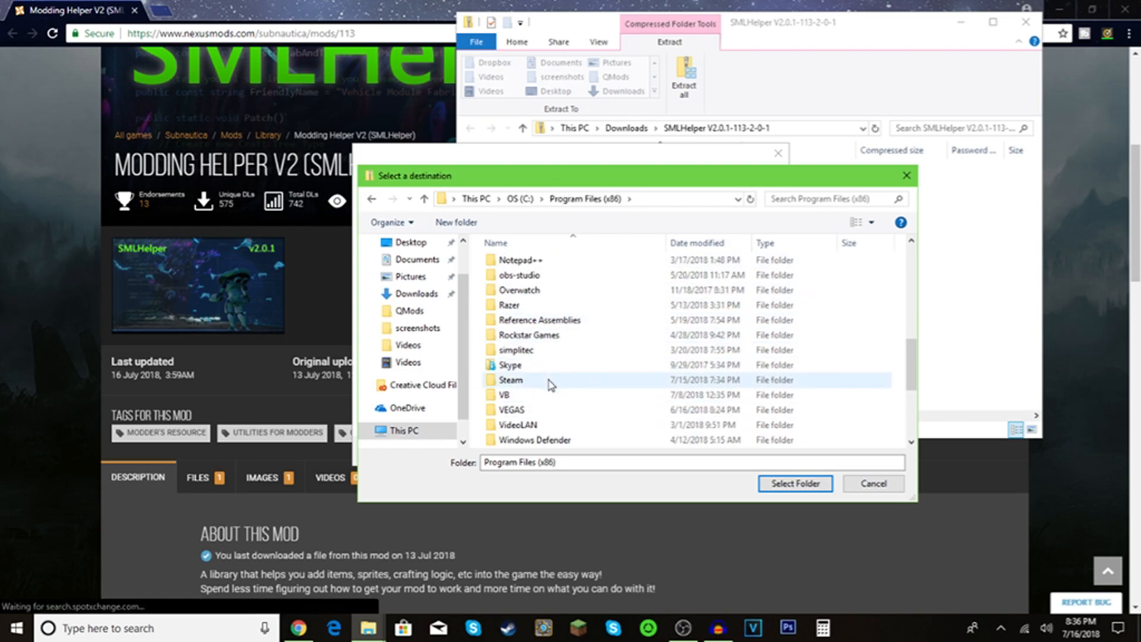
double_click(512, 381)
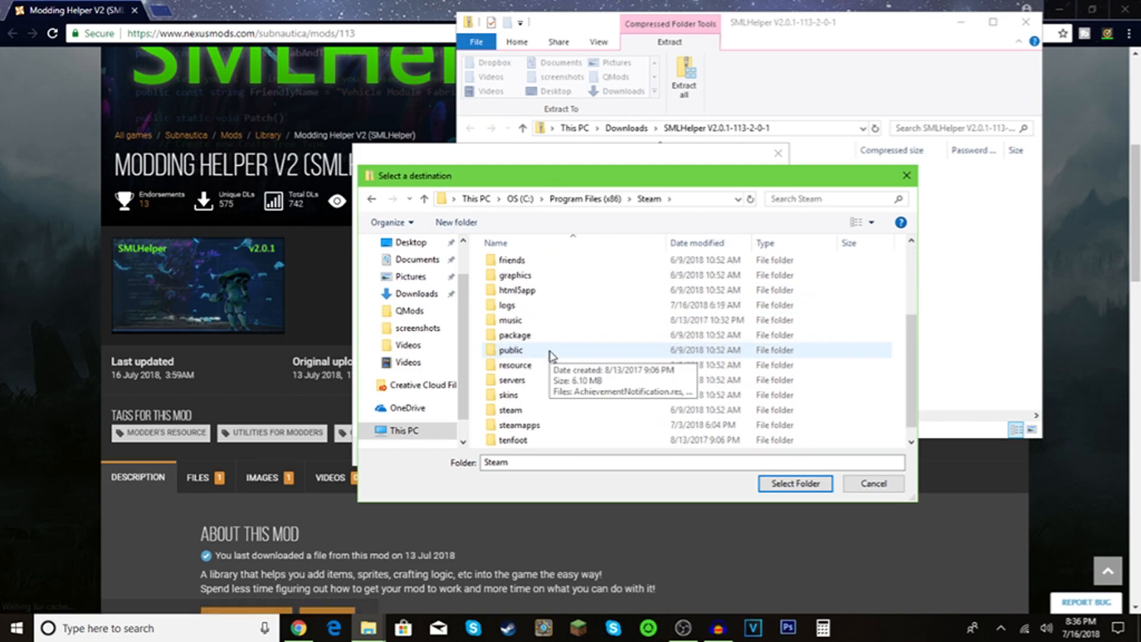
double_click(519, 425)
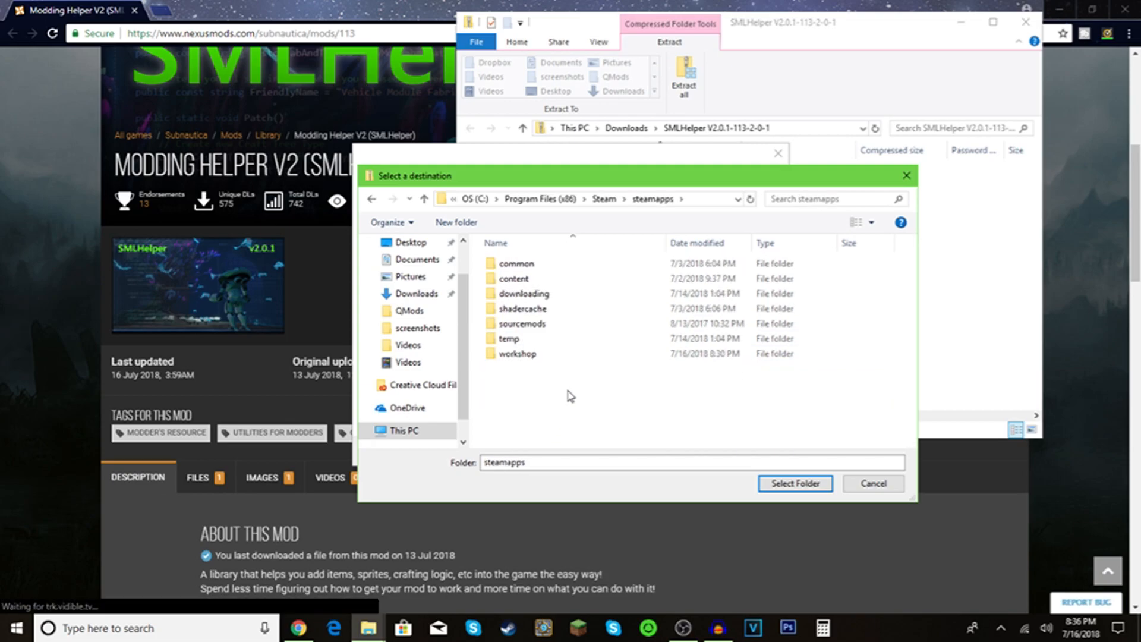
double_click(515, 263)
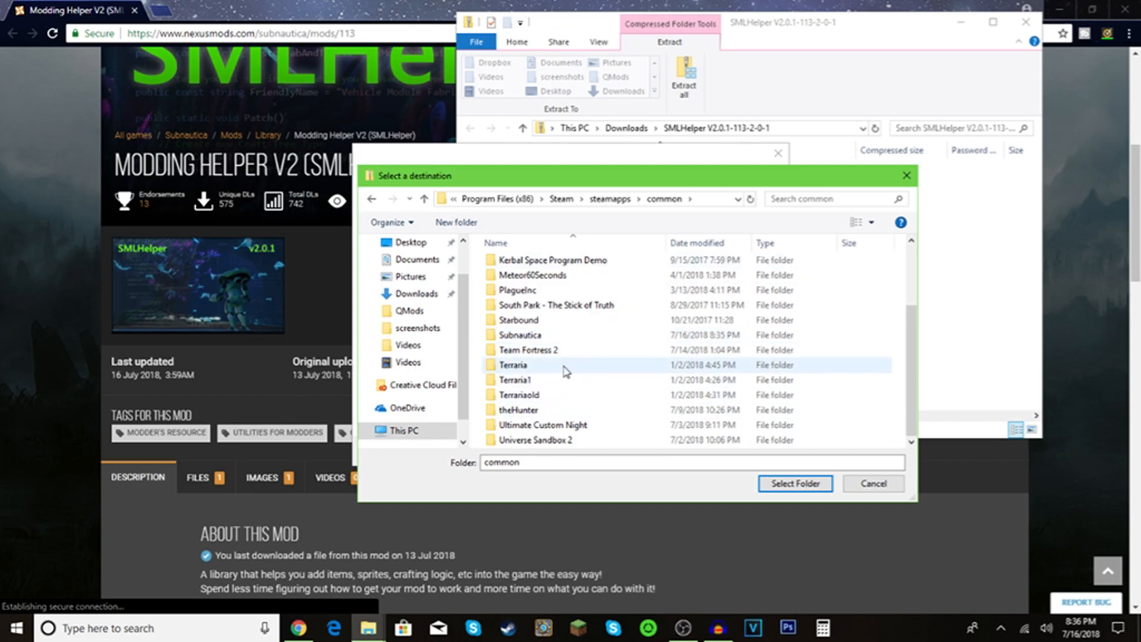
double_click(520, 334)
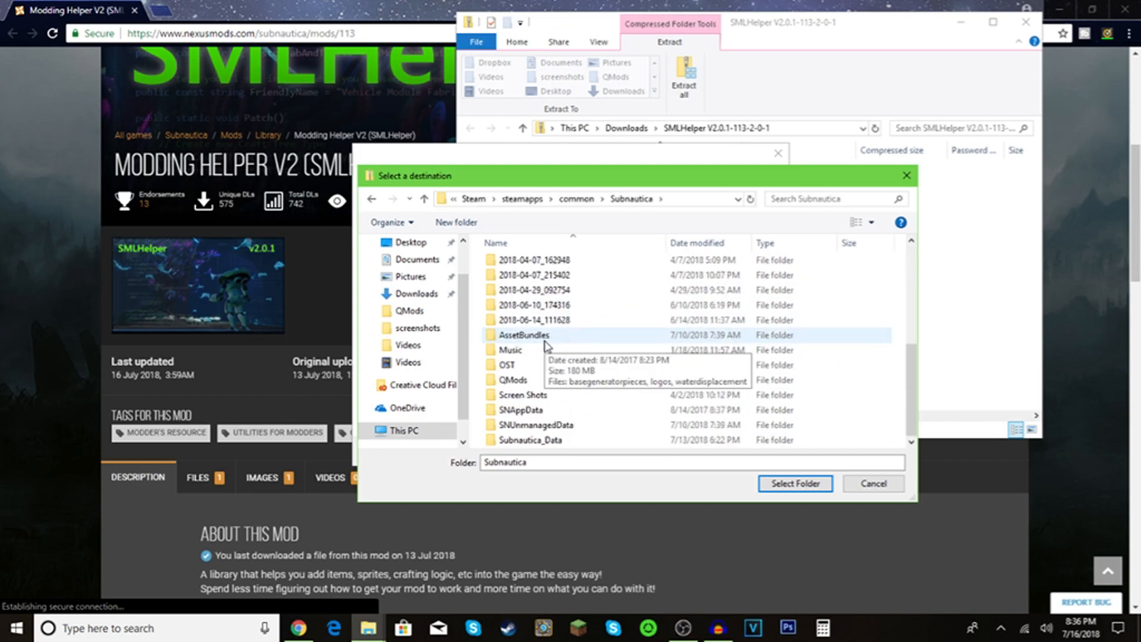
click(513, 380)
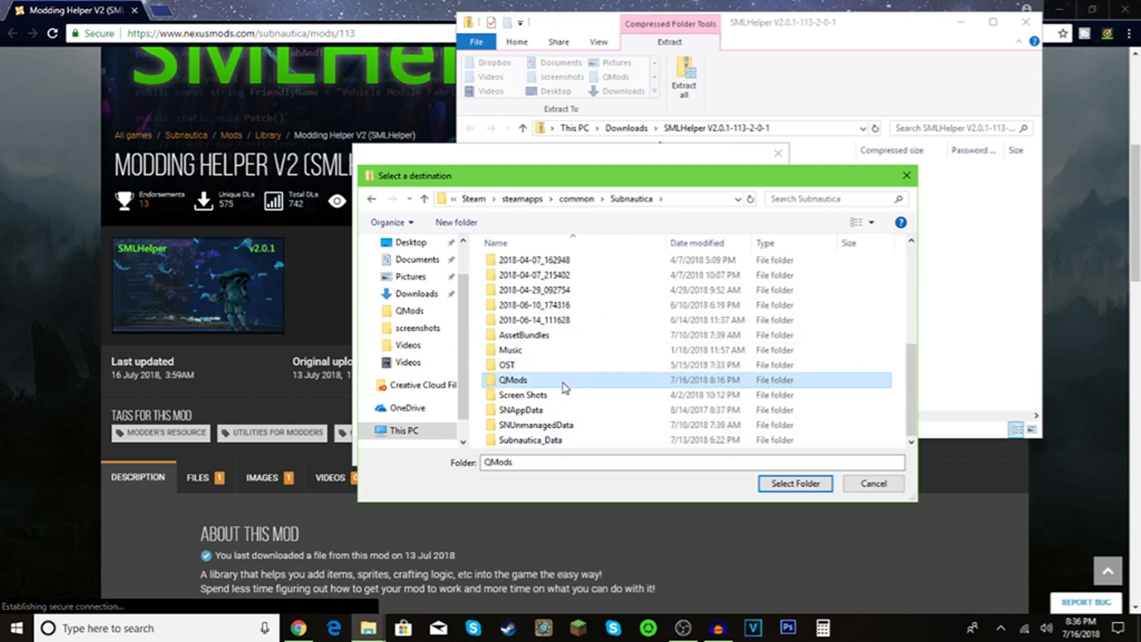
click(794, 484)
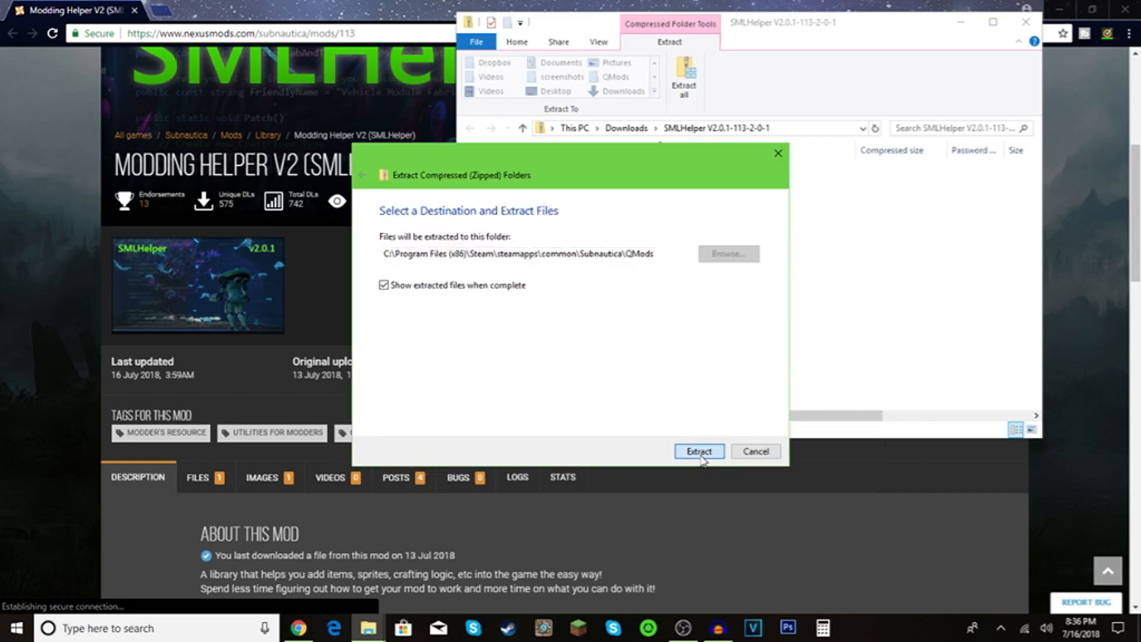
click(697, 452)
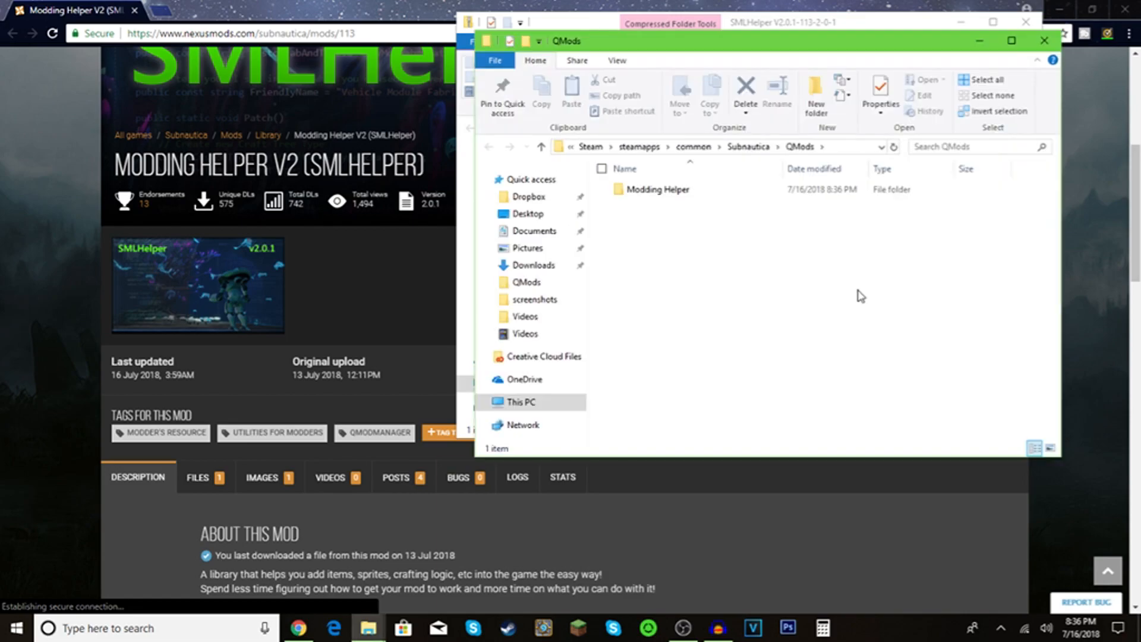
Step: Minimize the QMods File Explorer window so the Modding Helper V2 page is visible again
click(781, 22)
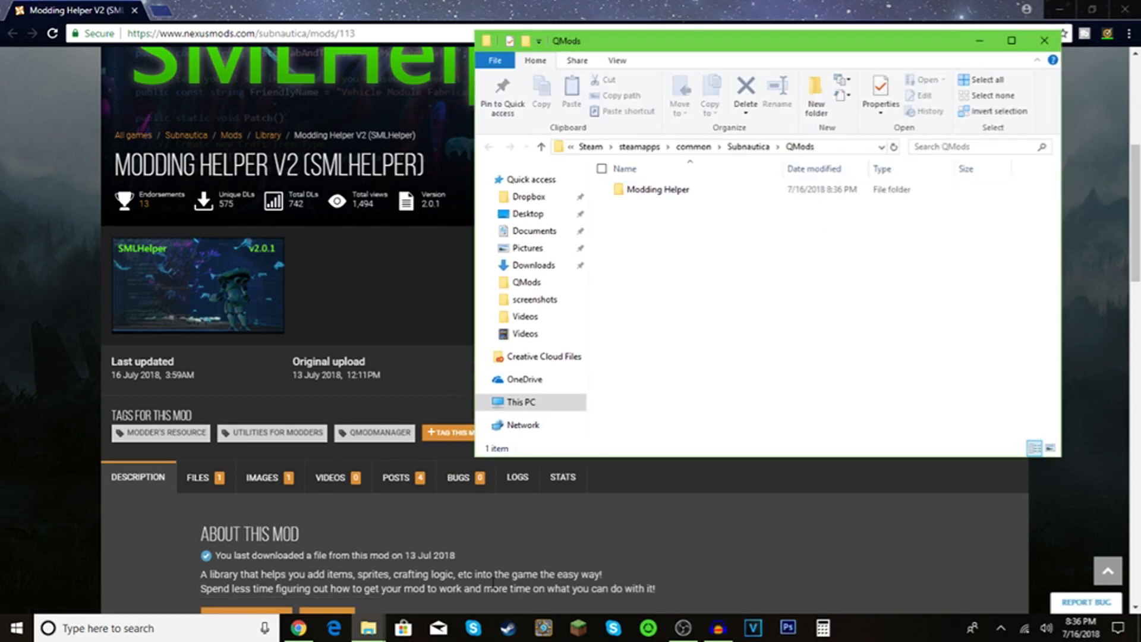
mouse_move(367, 627)
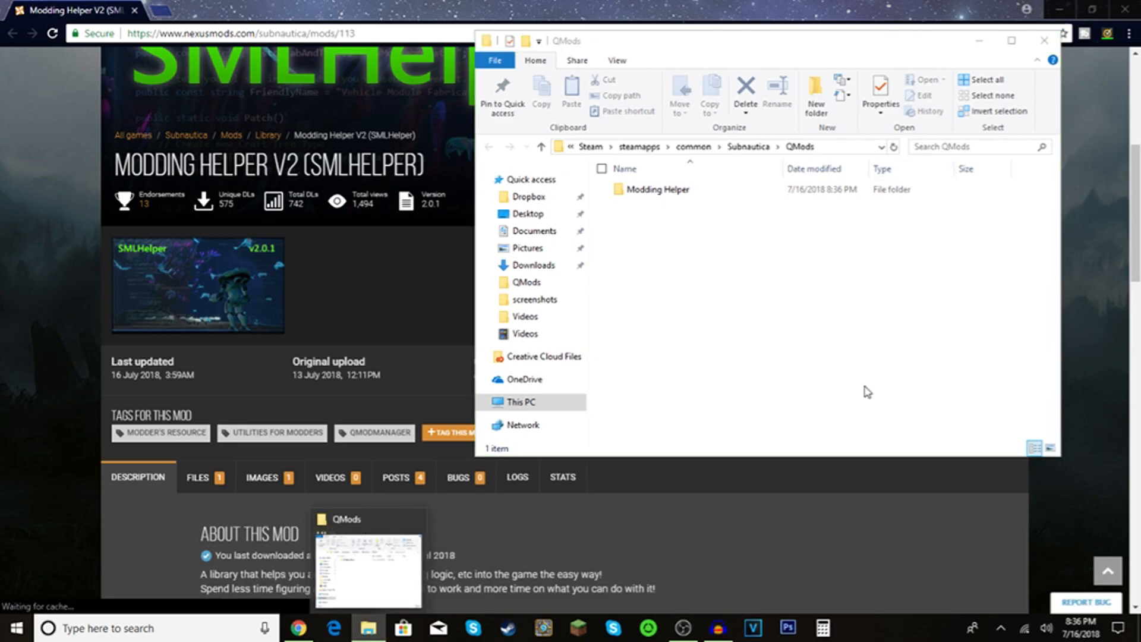
mouse_move(978, 41)
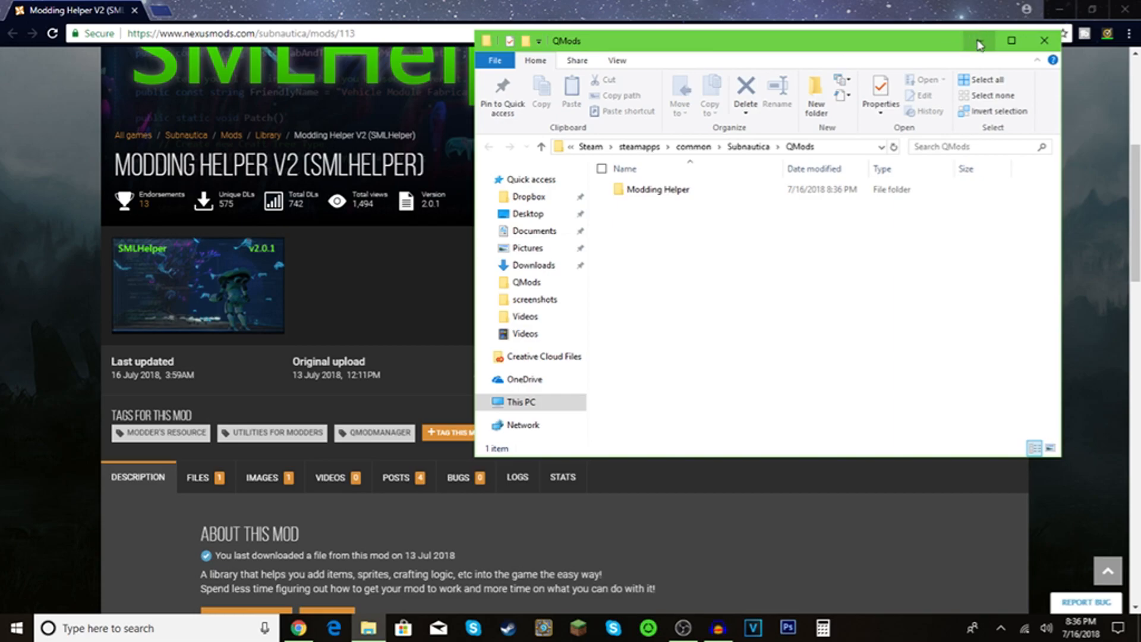
click(1044, 41)
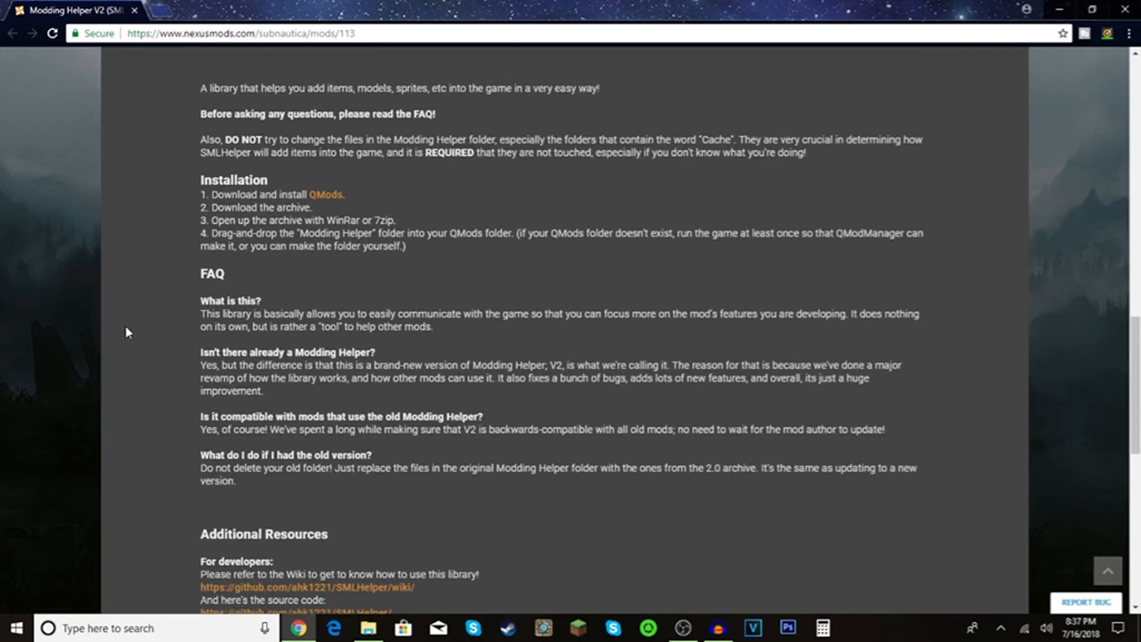
Step: Open the Upgraded Vehicles mod page from the Hot Mods tiles on the Subnautica Nexus home page
scroll(up, 3)
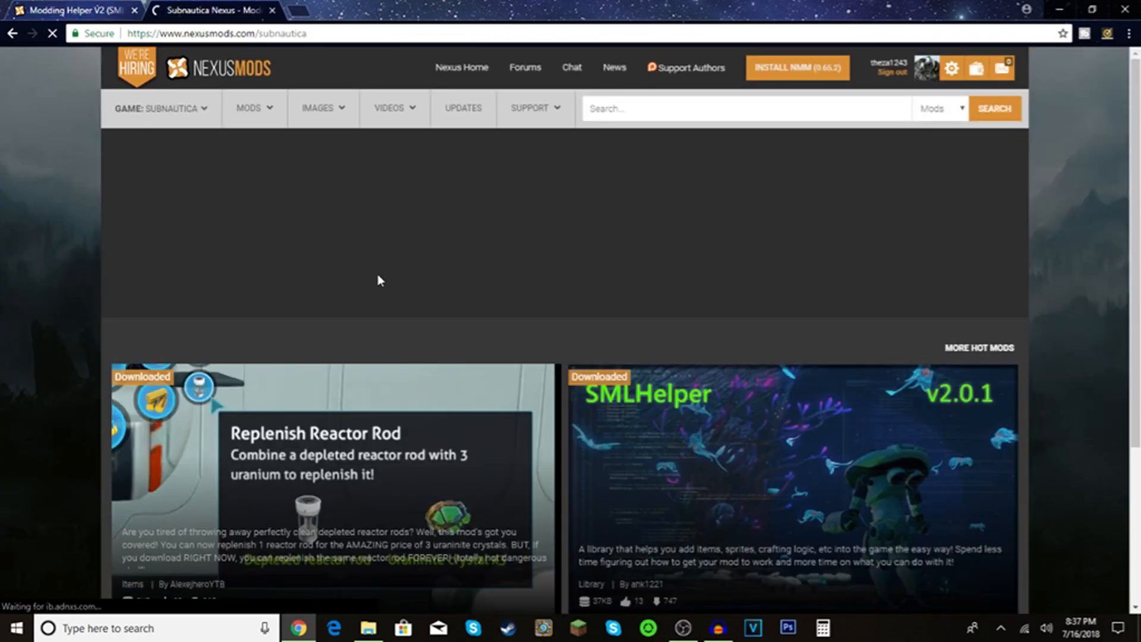
scroll(down, 3)
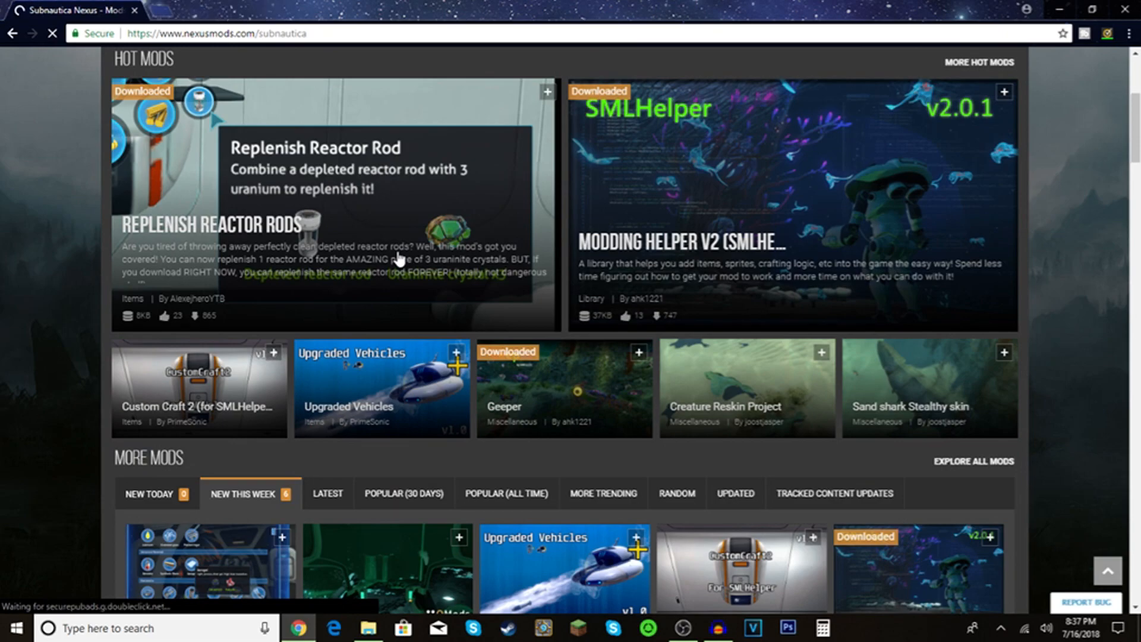
mouse_move(397, 397)
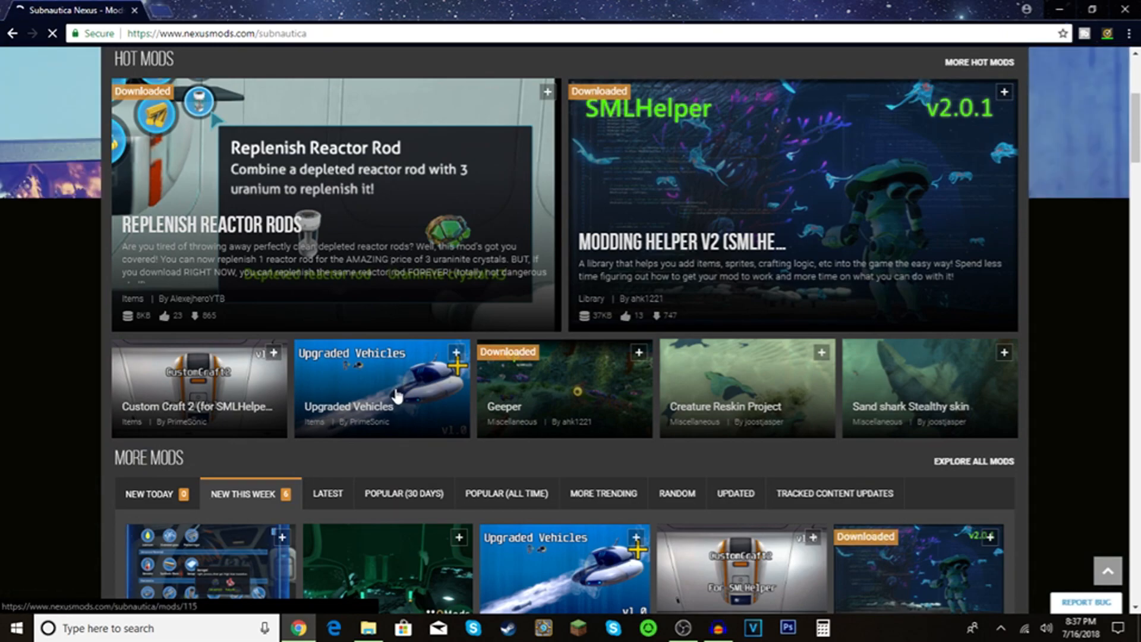
click(382, 387)
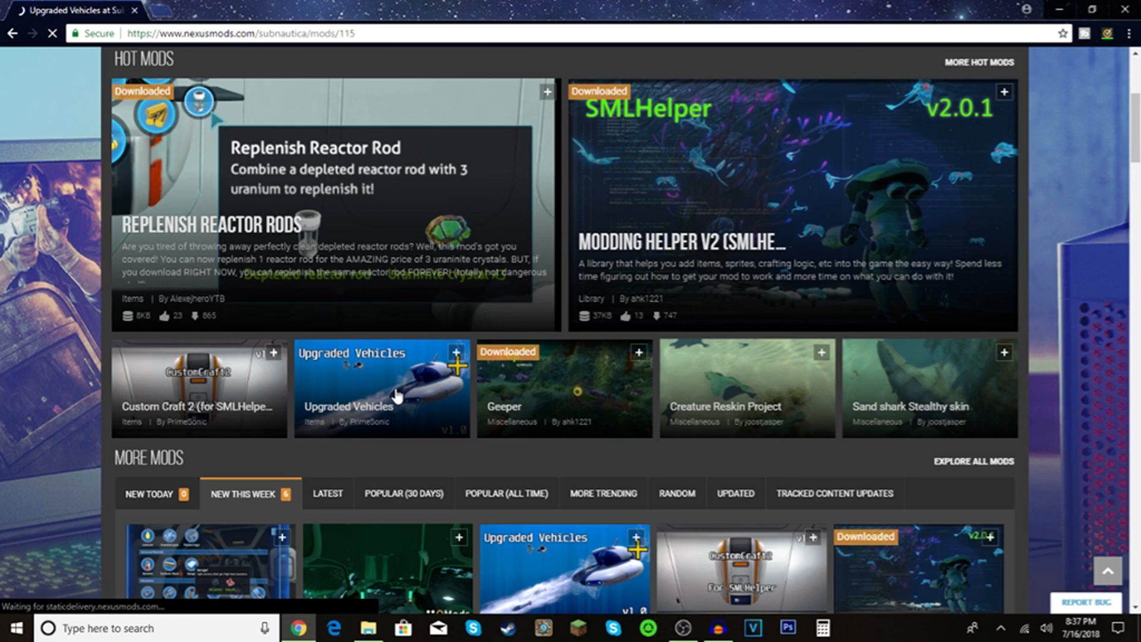
click(381, 389)
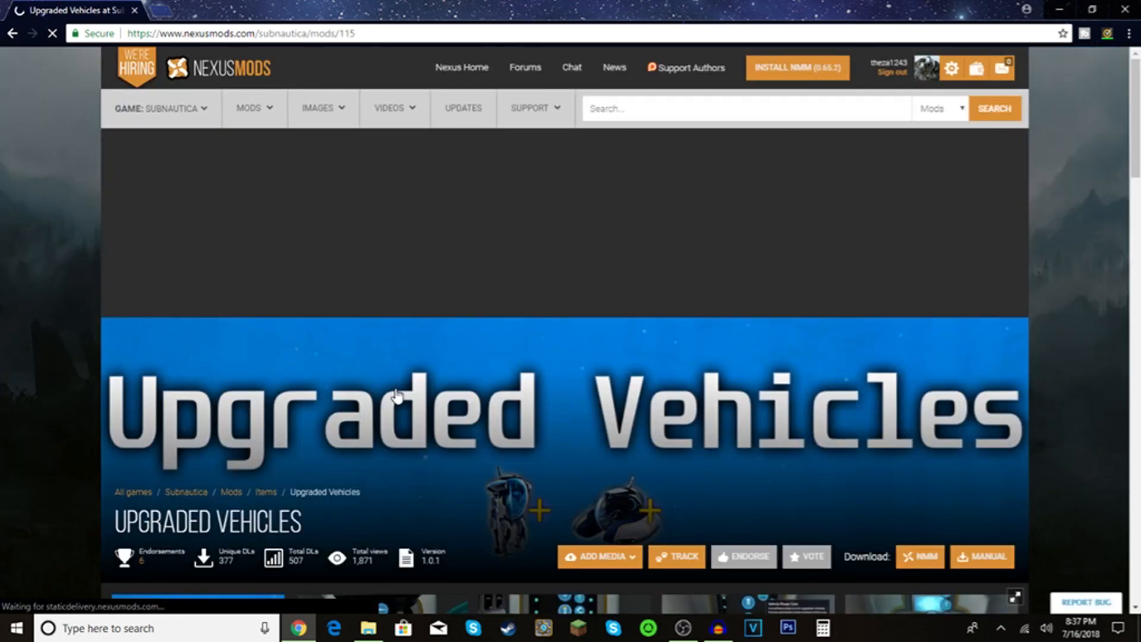
scroll(down, 3)
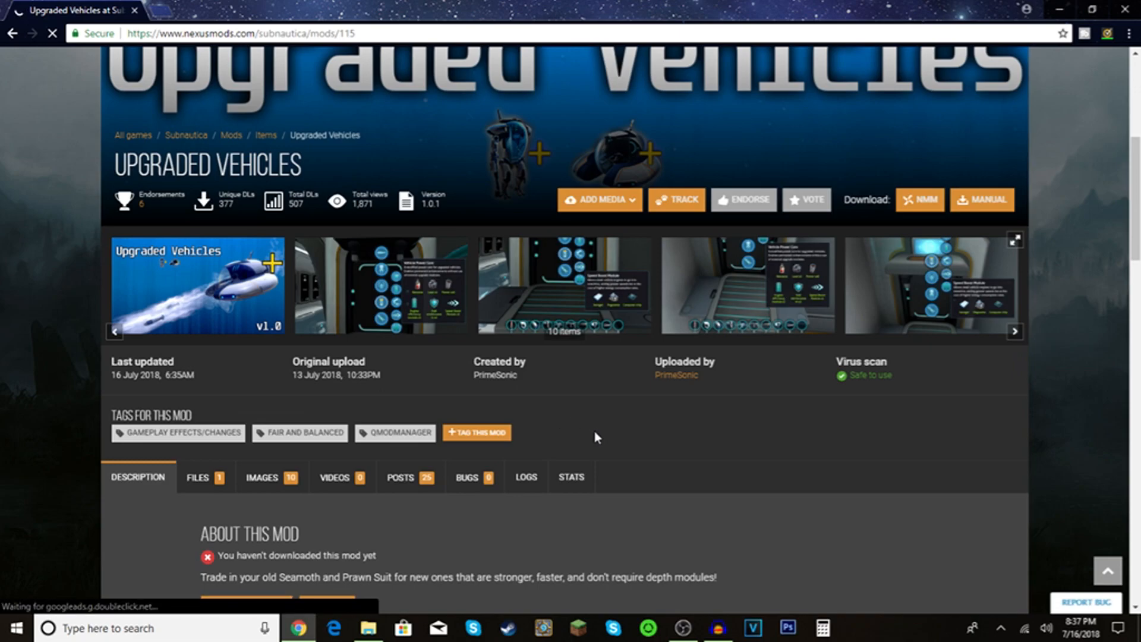
scroll(up, 3)
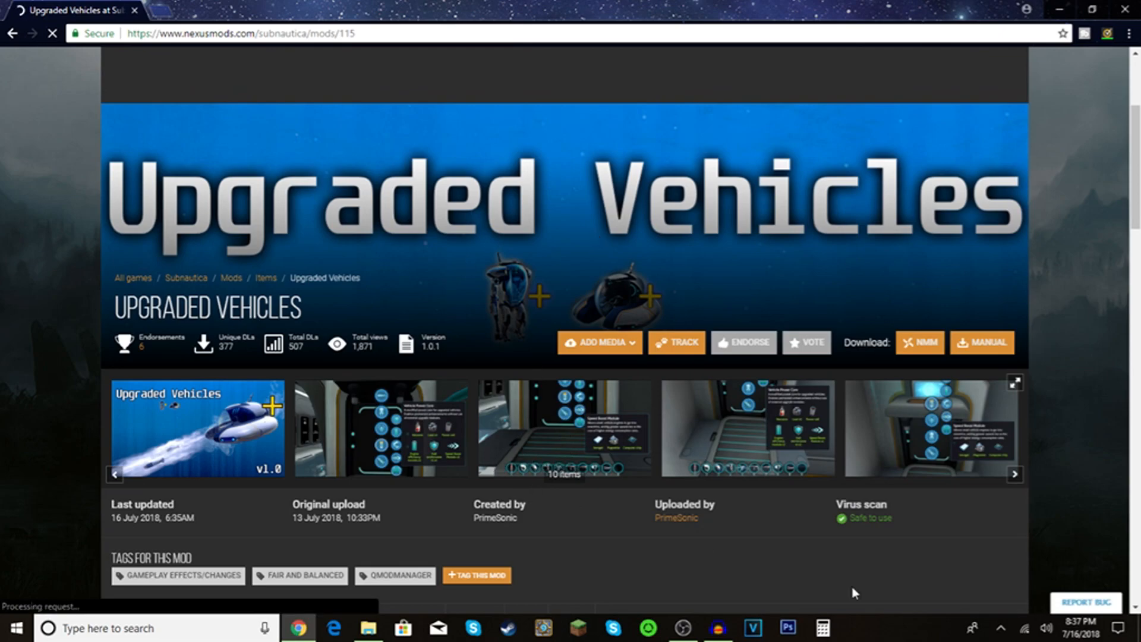
scroll(down, 3)
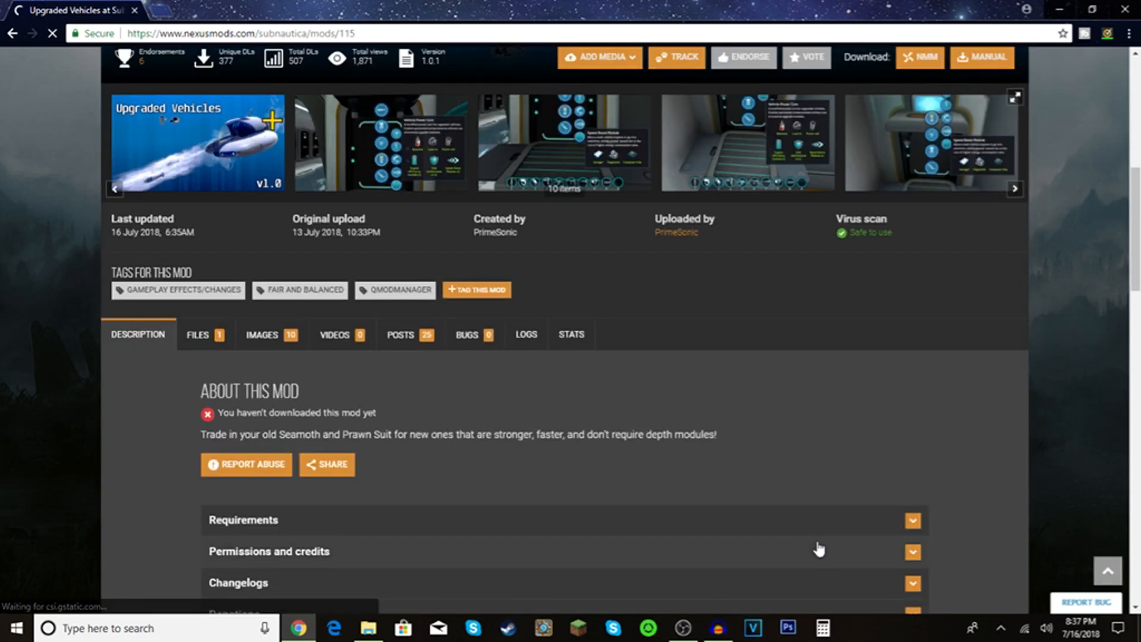
scroll(down, 3)
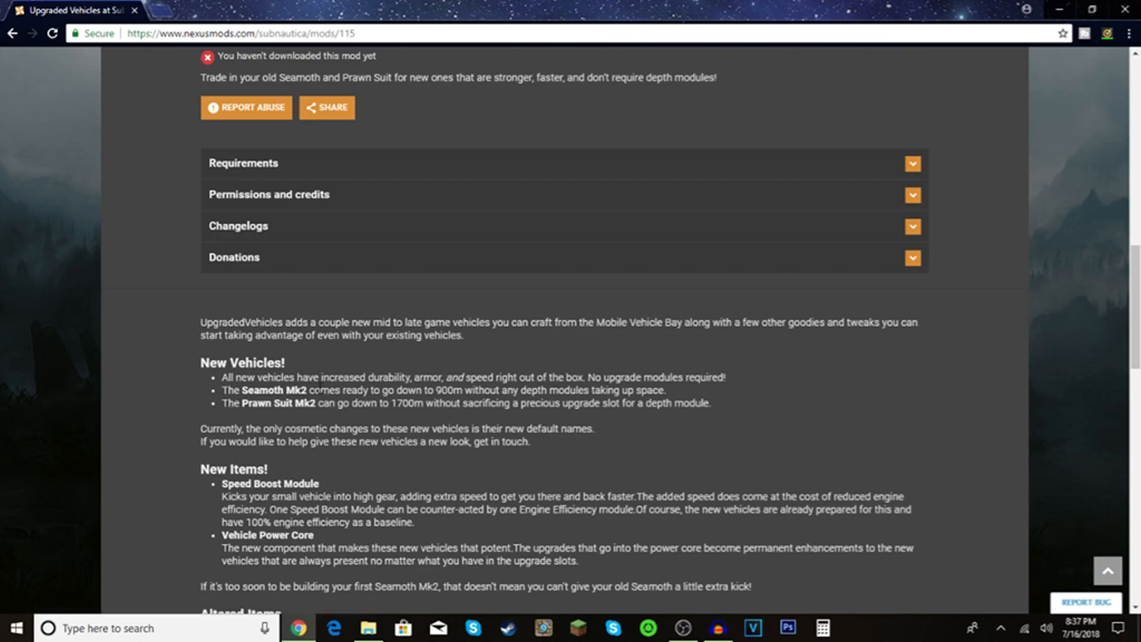
mouse_move(192, 420)
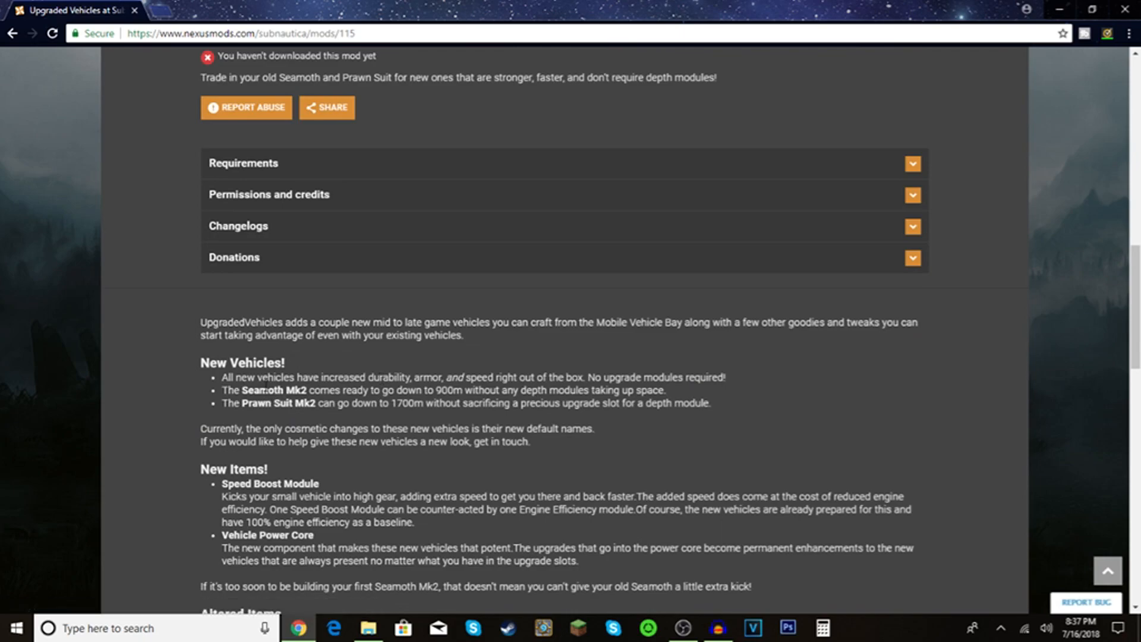
mouse_move(356, 482)
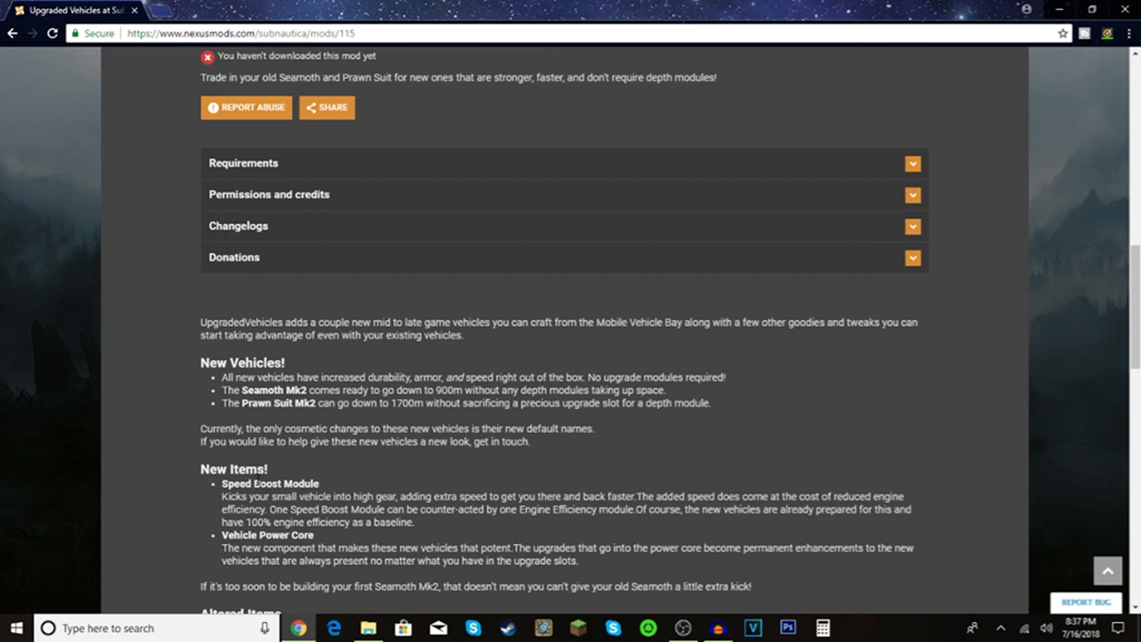
mouse_move(508, 527)
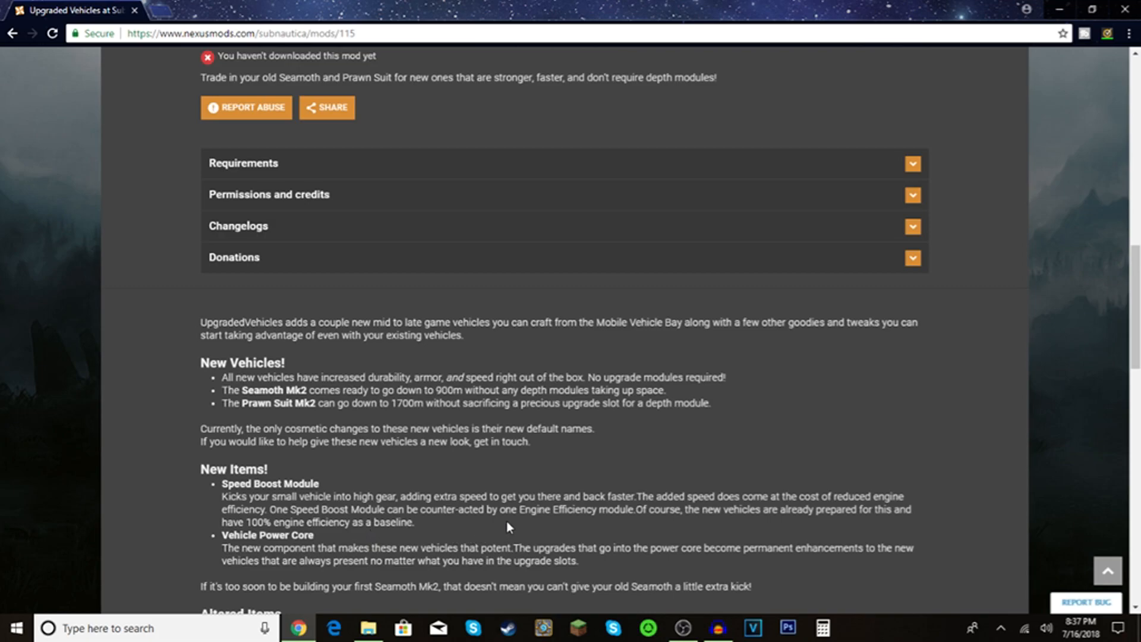
mouse_move(527, 527)
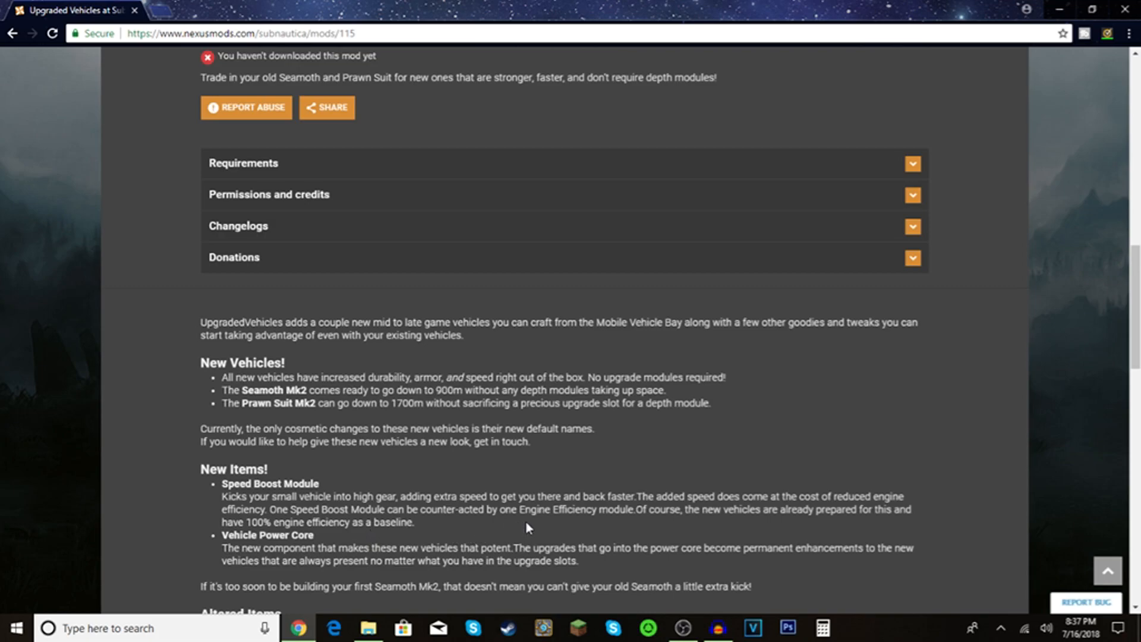
mouse_move(592, 529)
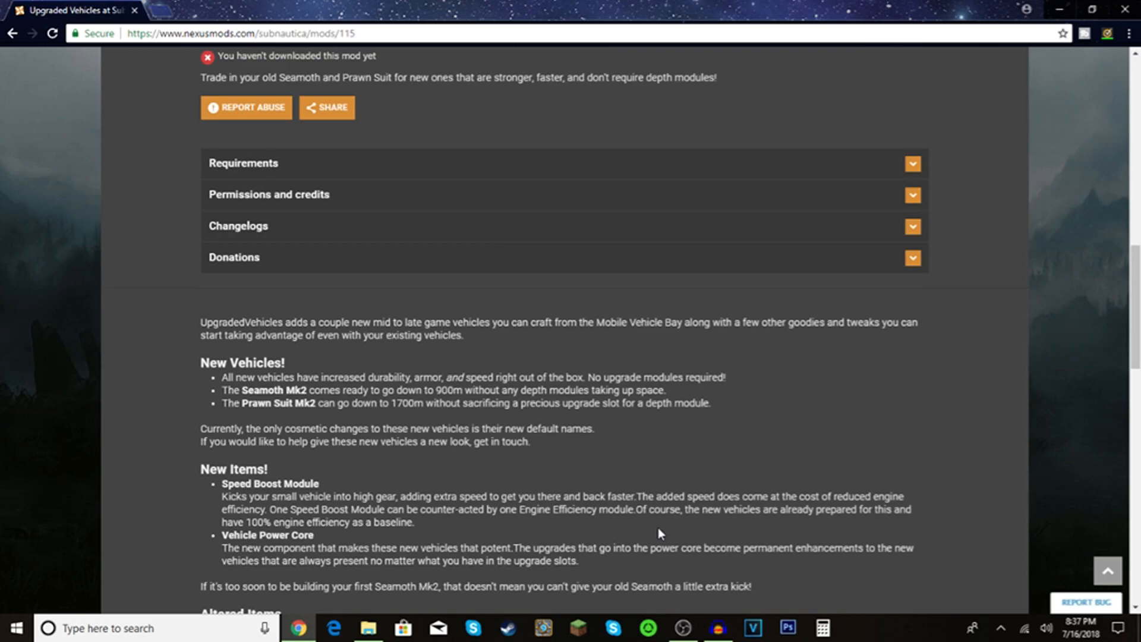
scroll(down, 3)
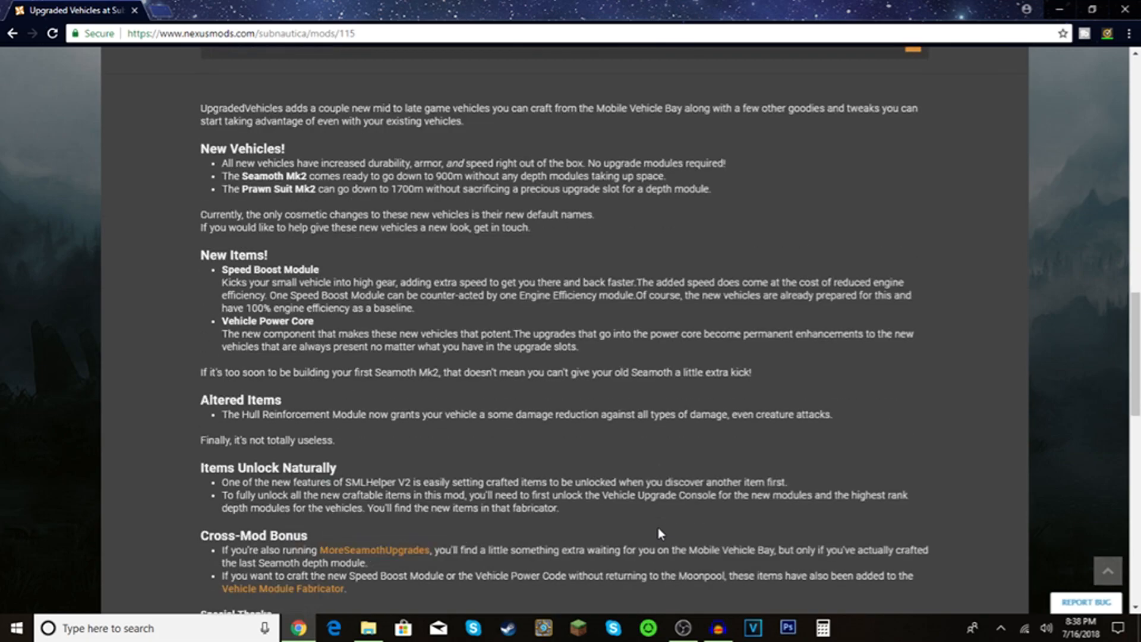
scroll(up, 3)
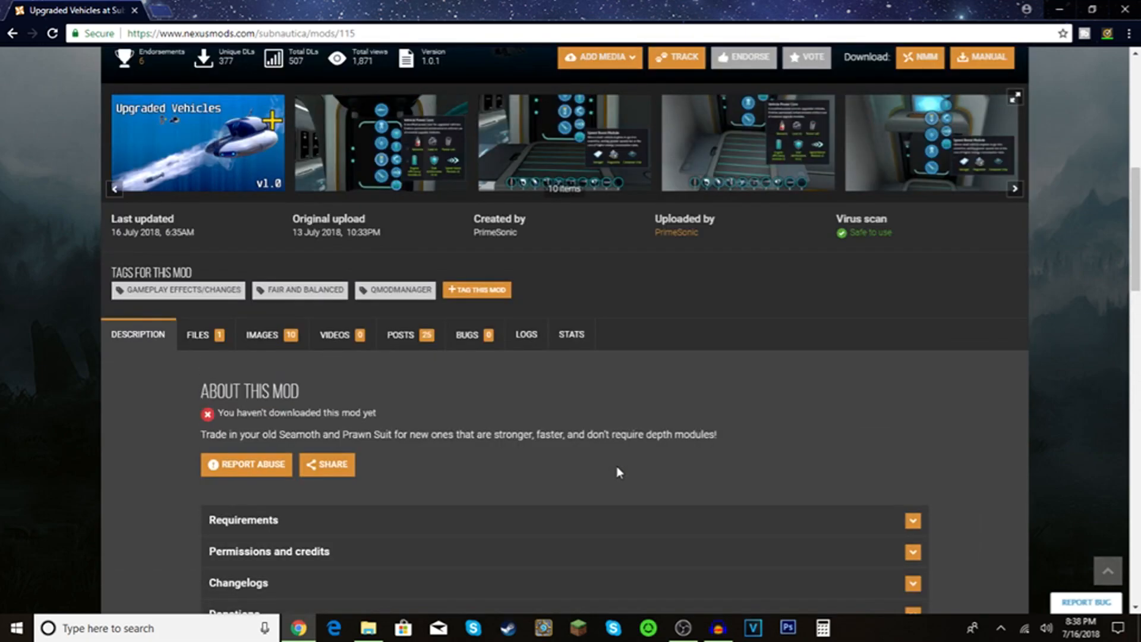
scroll(up, 3)
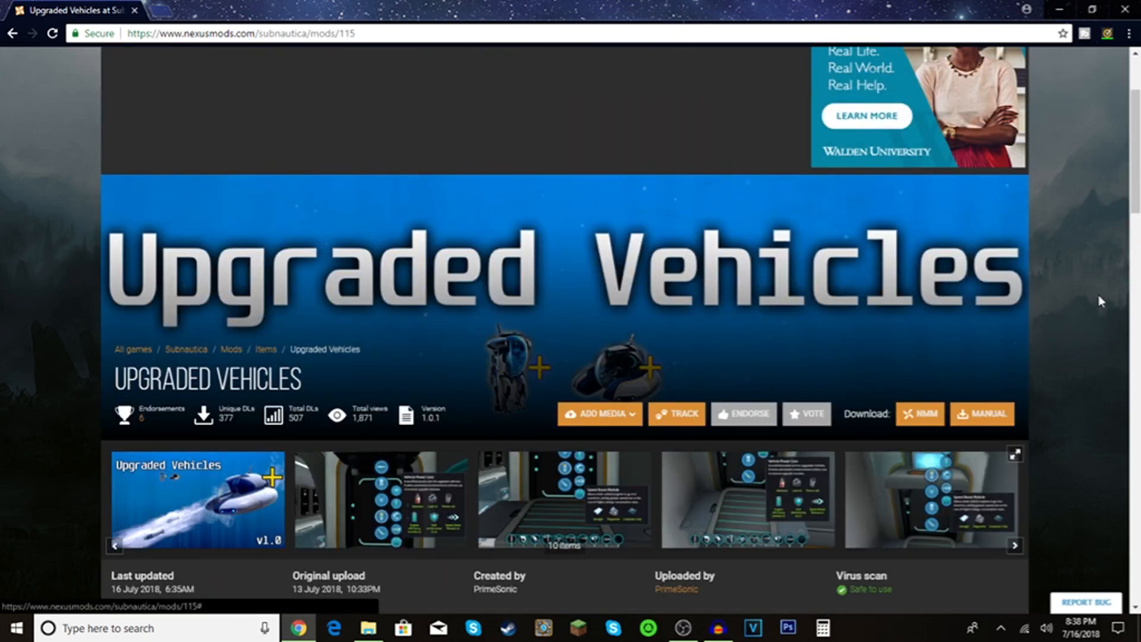
Step: Manually download the Upgraded Vehicles zip and bring up the downloaded file's options
click(982, 414)
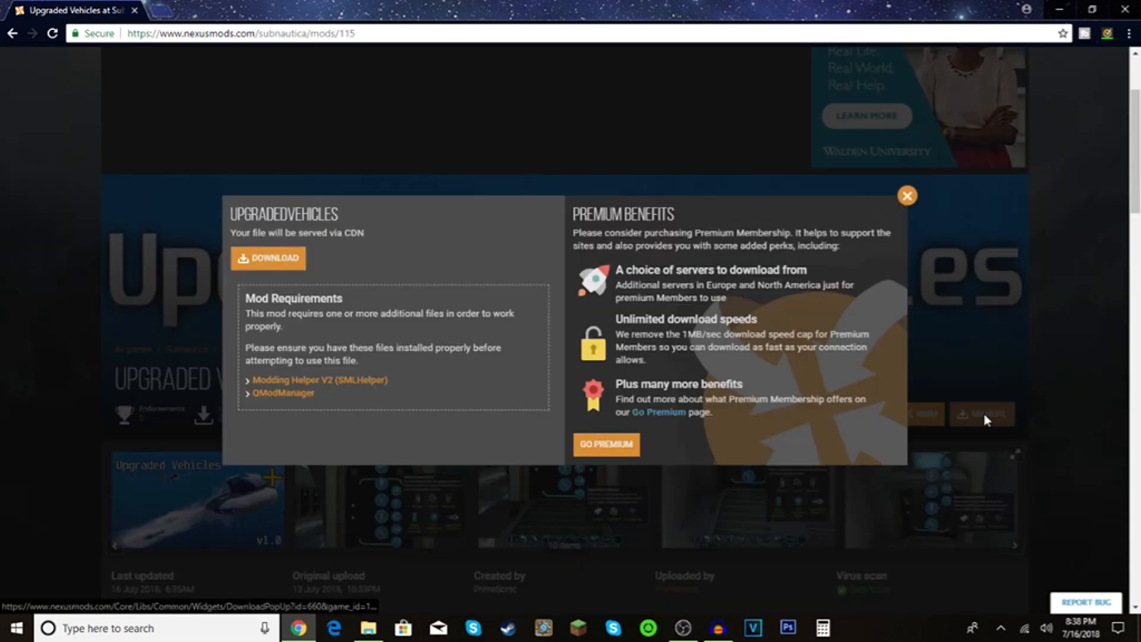
mouse_move(274, 260)
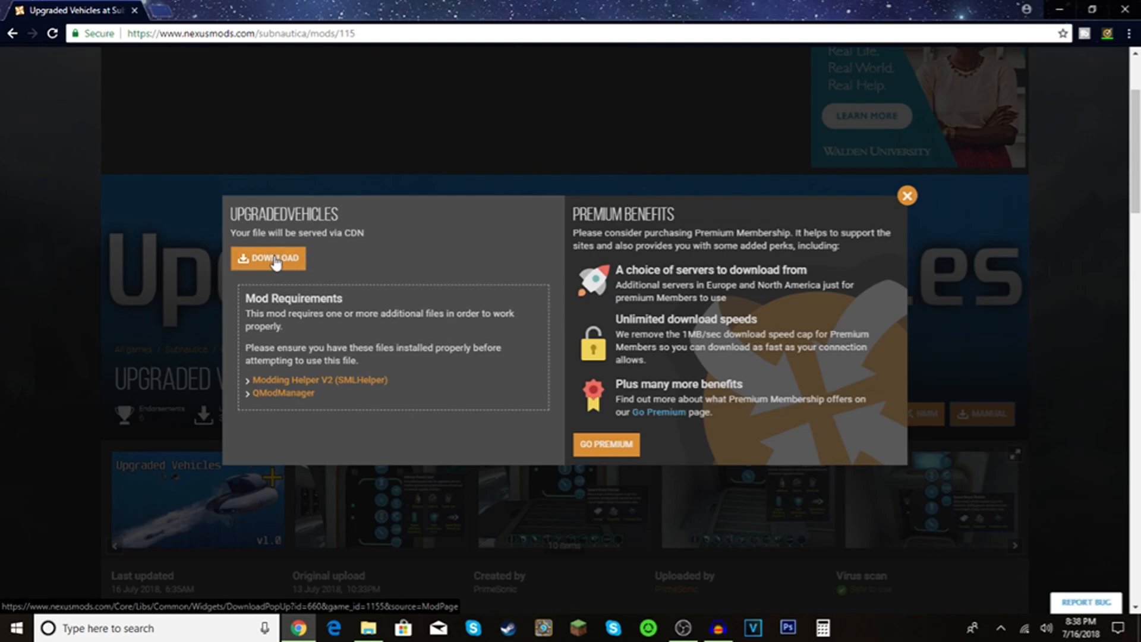
mouse_move(298, 262)
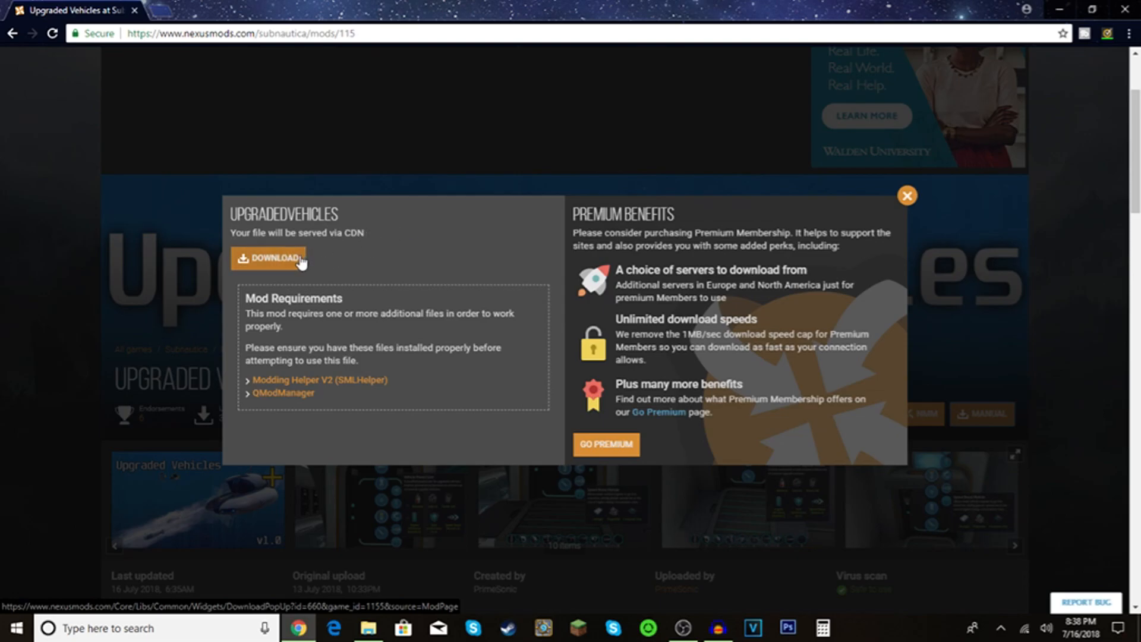
click(274, 258)
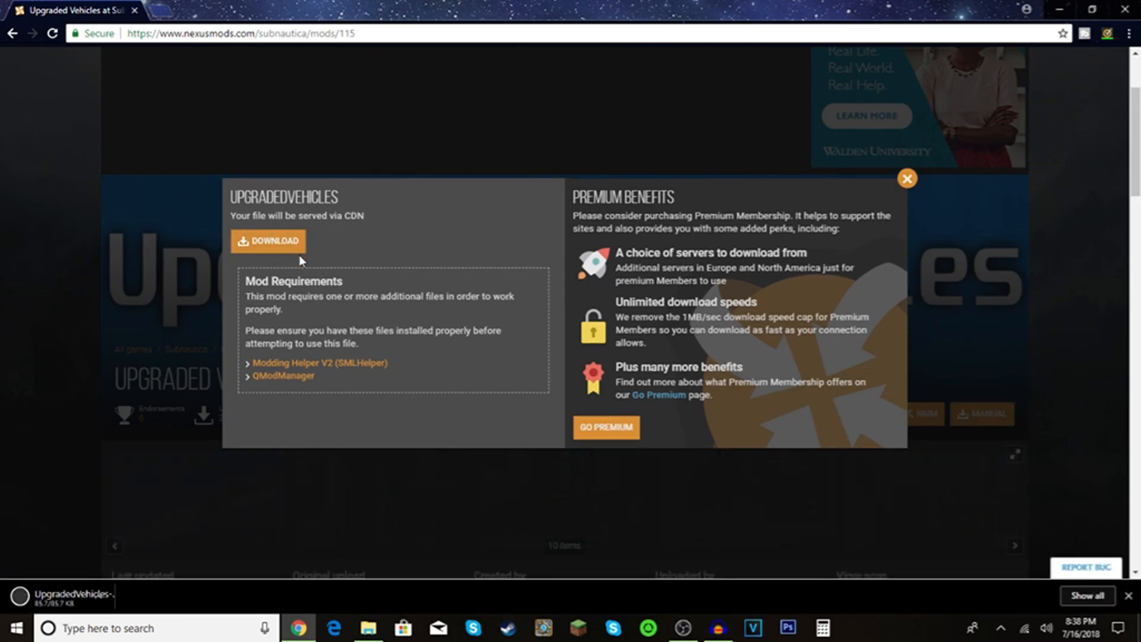
click(267, 241)
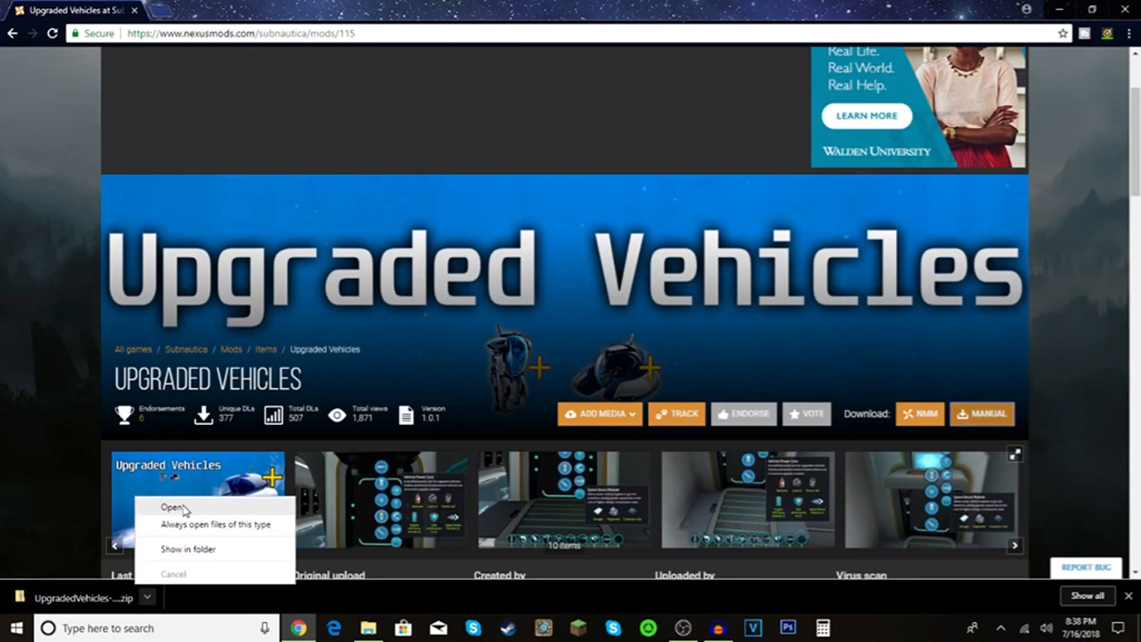
Step: Extract the Upgraded Vehicles zip into Subnautica\QMods beside the Modding Helper folder
click(171, 508)
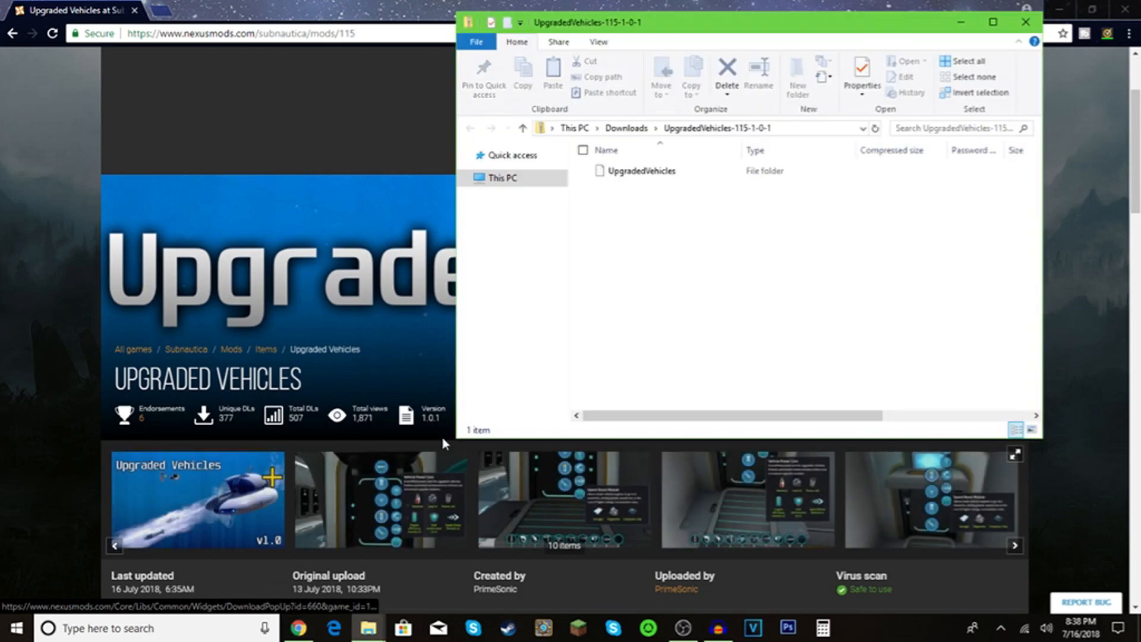
click(668, 42)
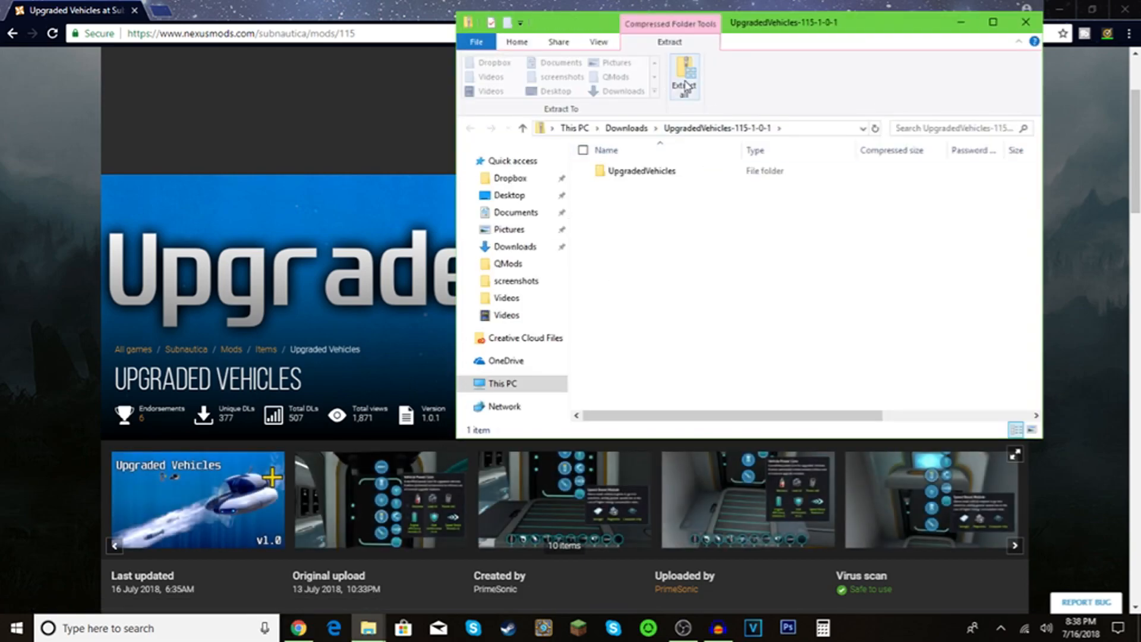
click(683, 76)
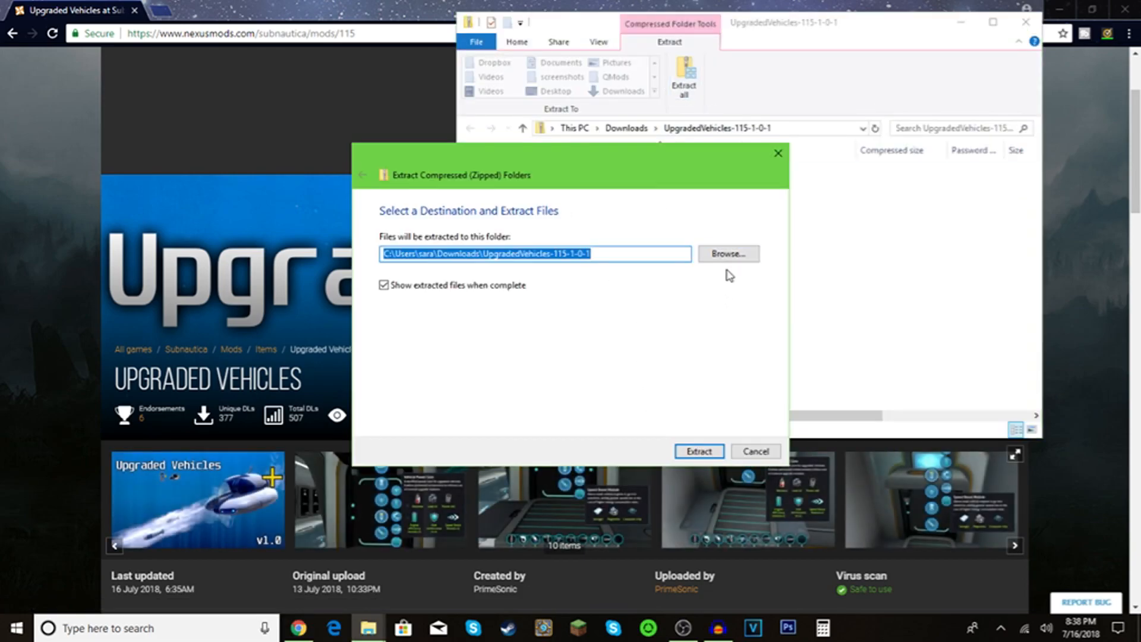
click(728, 253)
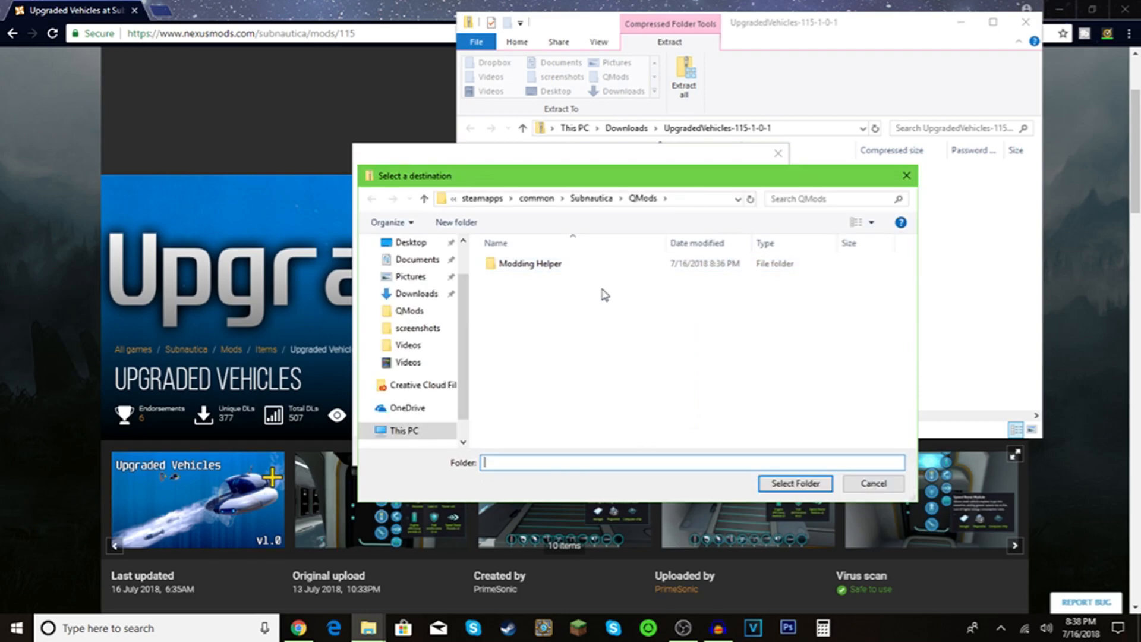
mouse_move(610, 313)
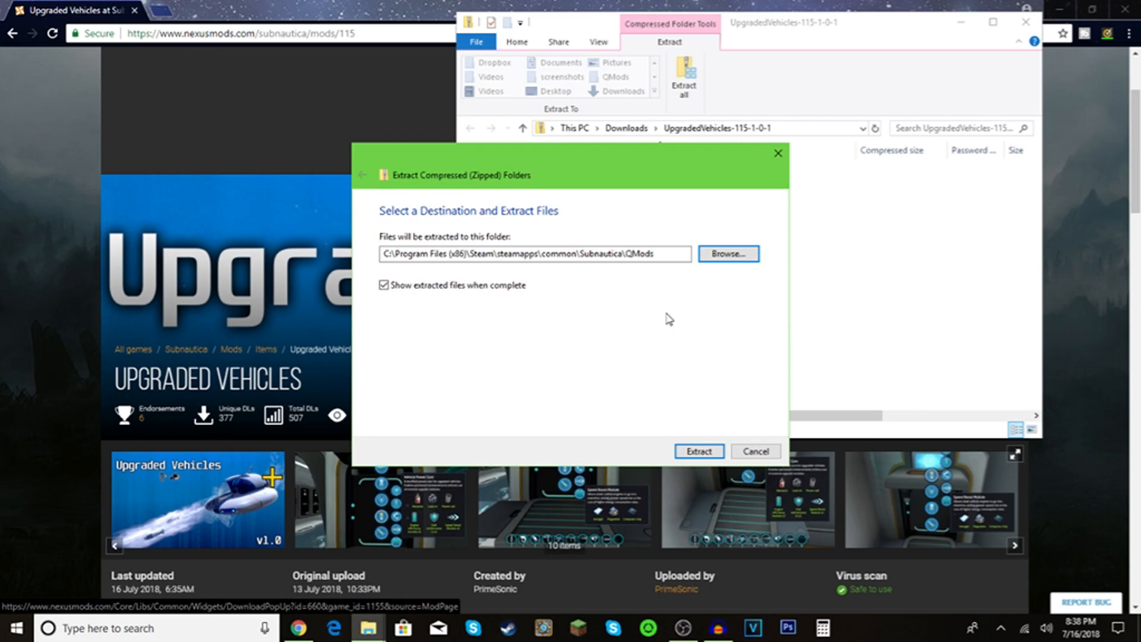
click(697, 450)
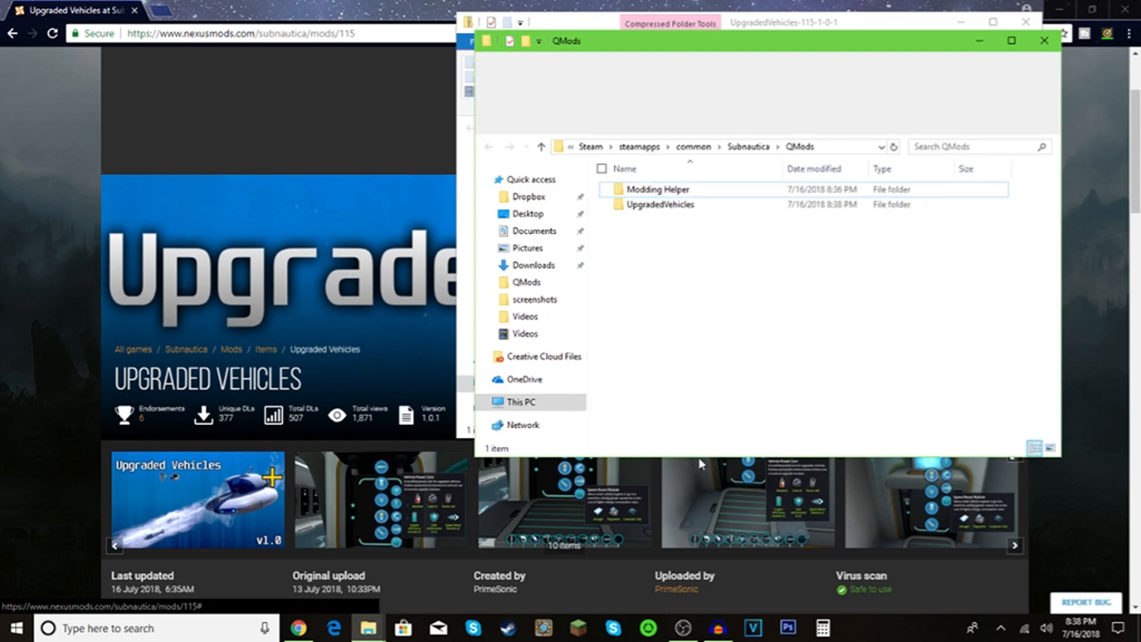
click(782, 21)
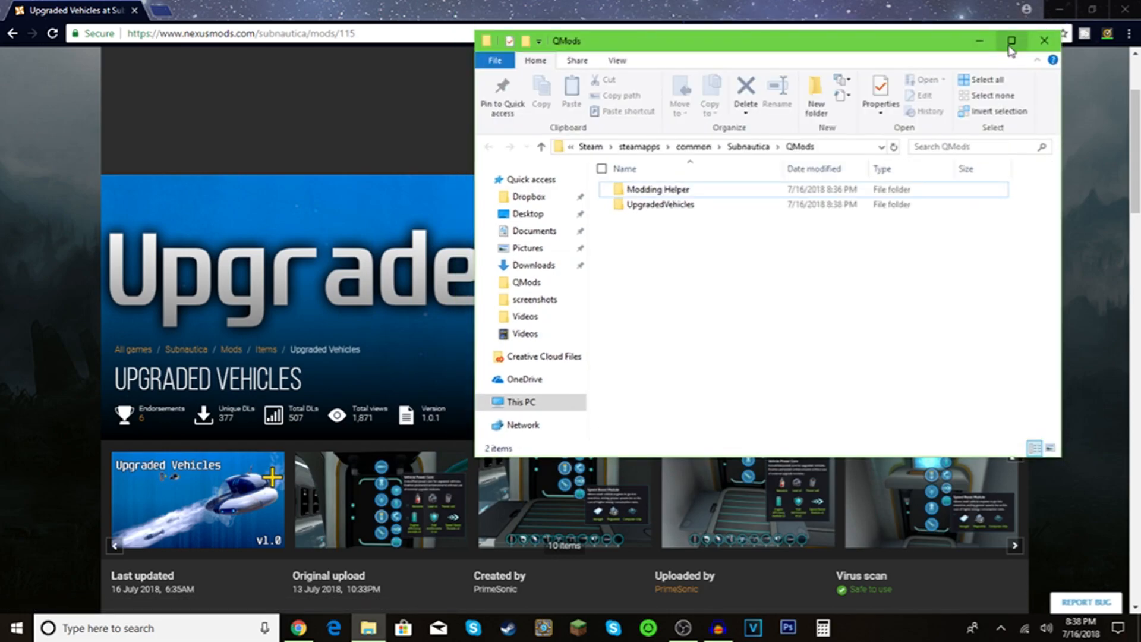
mouse_move(931, 49)
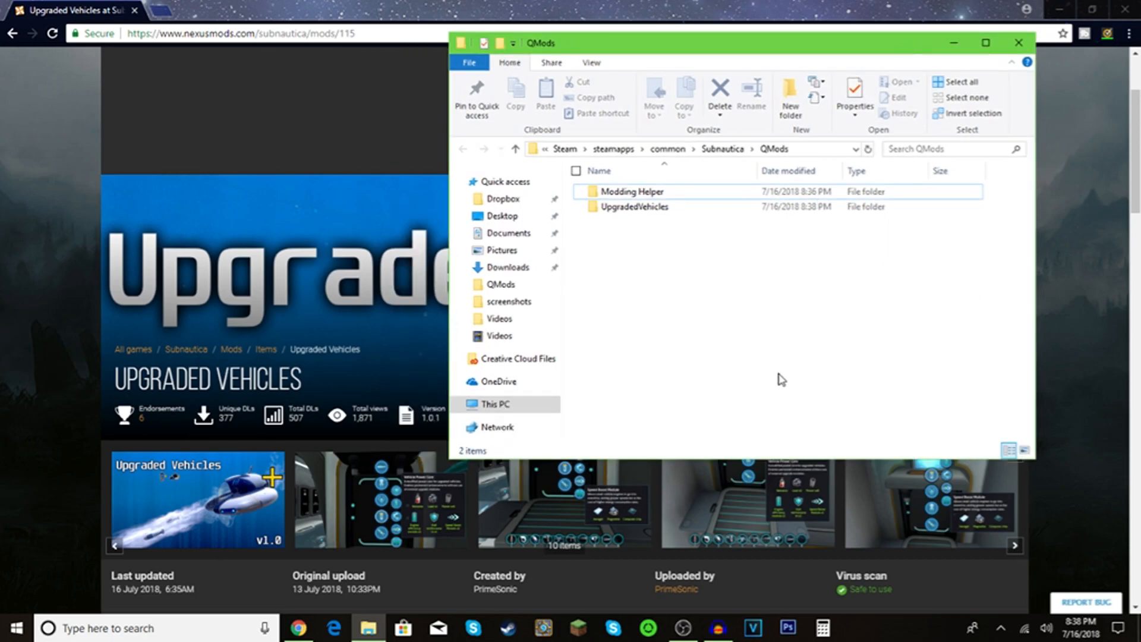
mouse_move(737, 463)
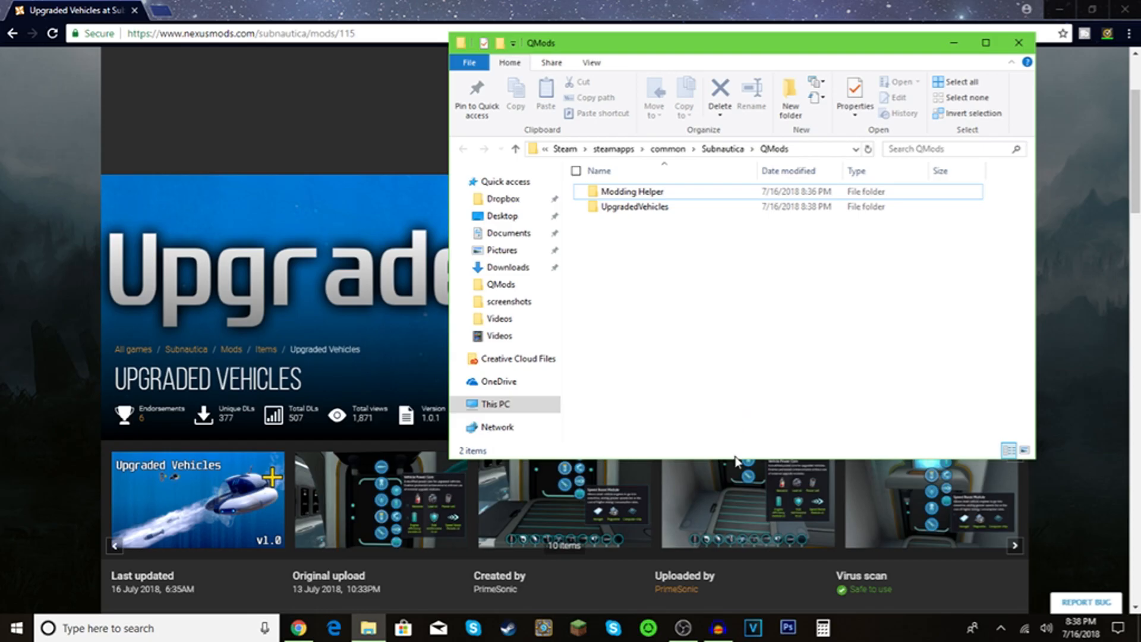